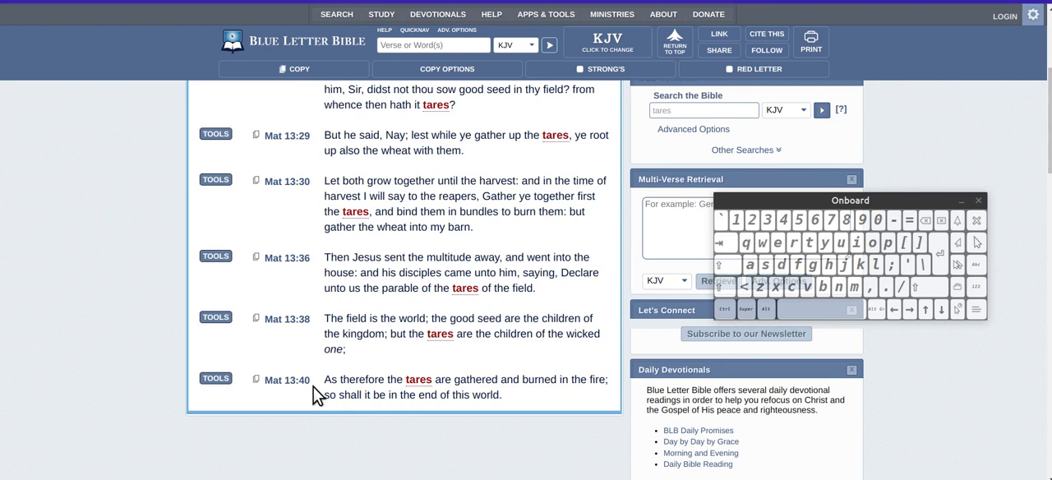
pyautogui.moveTo(591, 231)
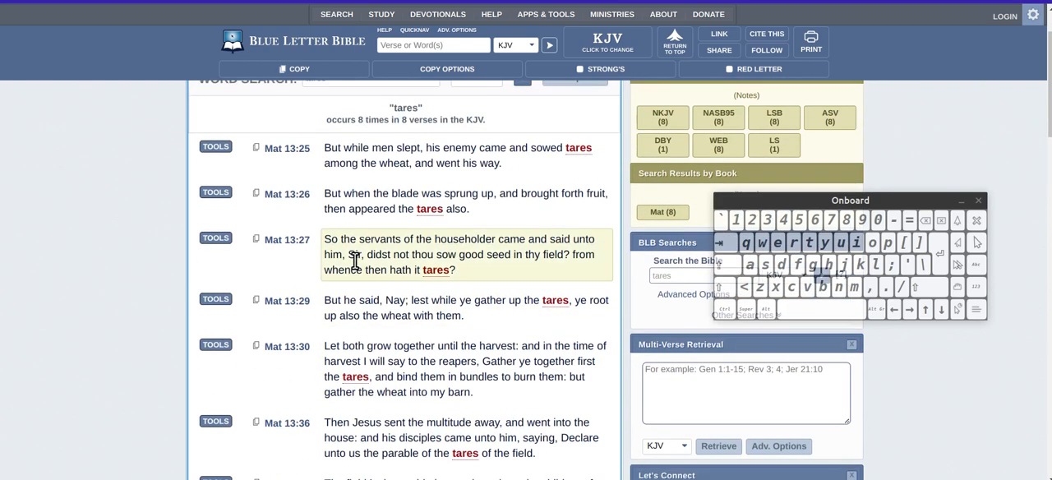
pyautogui.scroll(-3)
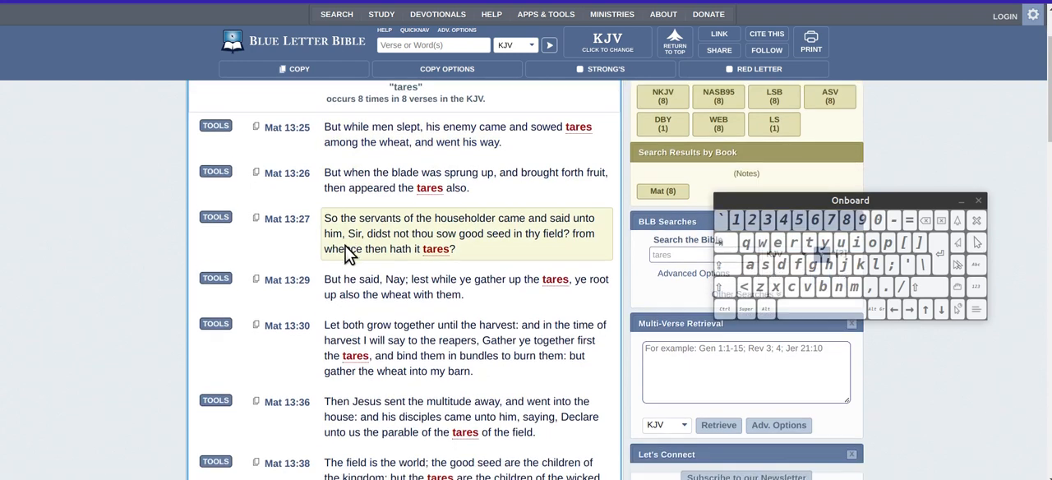
pyautogui.scroll(-3)
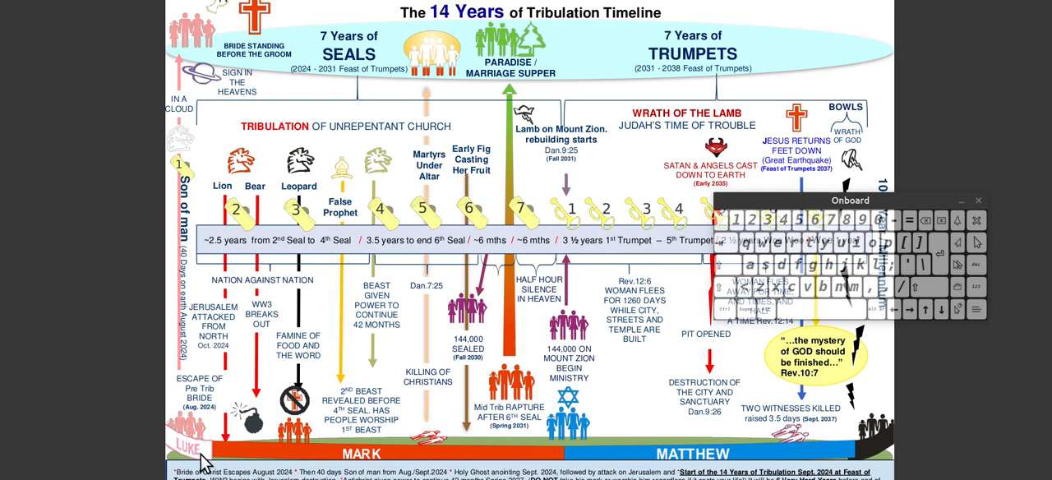
pyautogui.moveTo(271, 457)
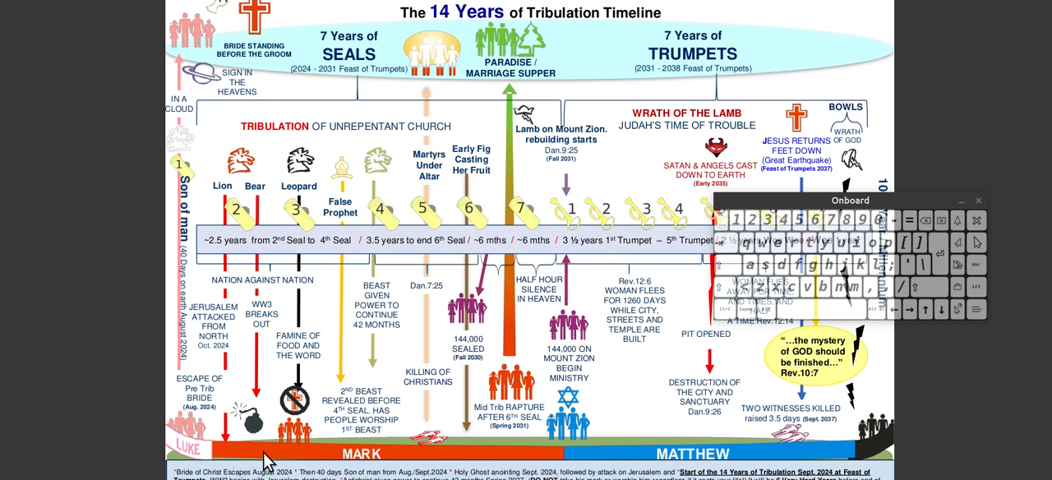
pyautogui.moveTo(529, 311)
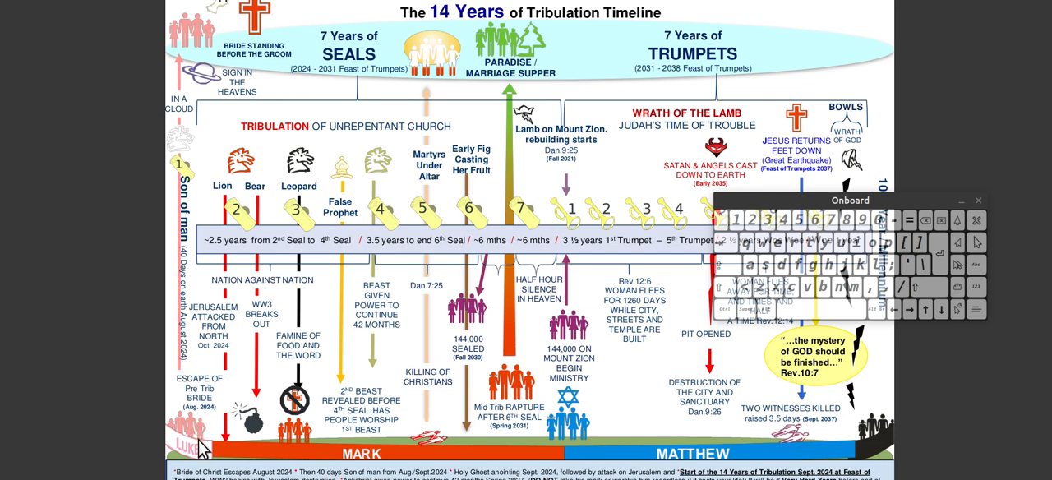
pyautogui.moveTo(463, 462)
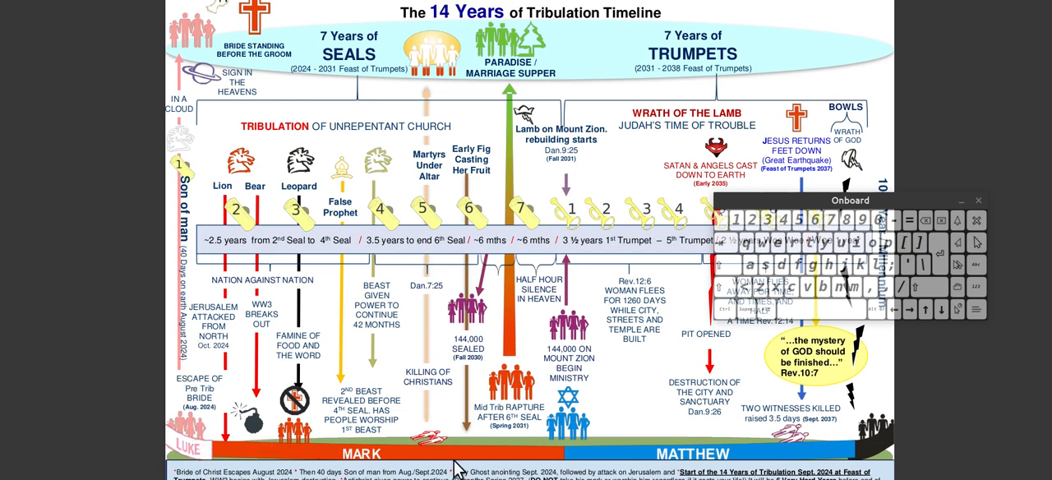
pyautogui.moveTo(319, 450)
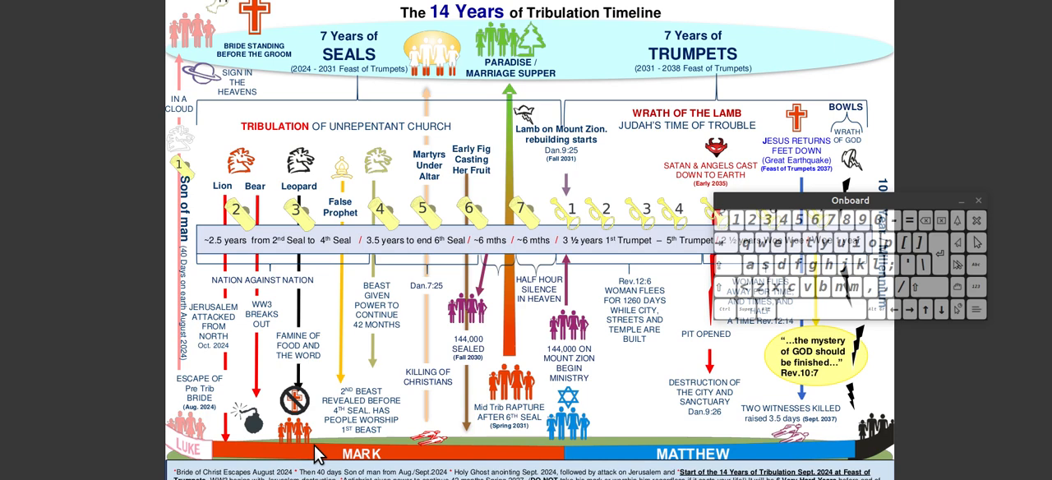
pyautogui.moveTo(247, 438)
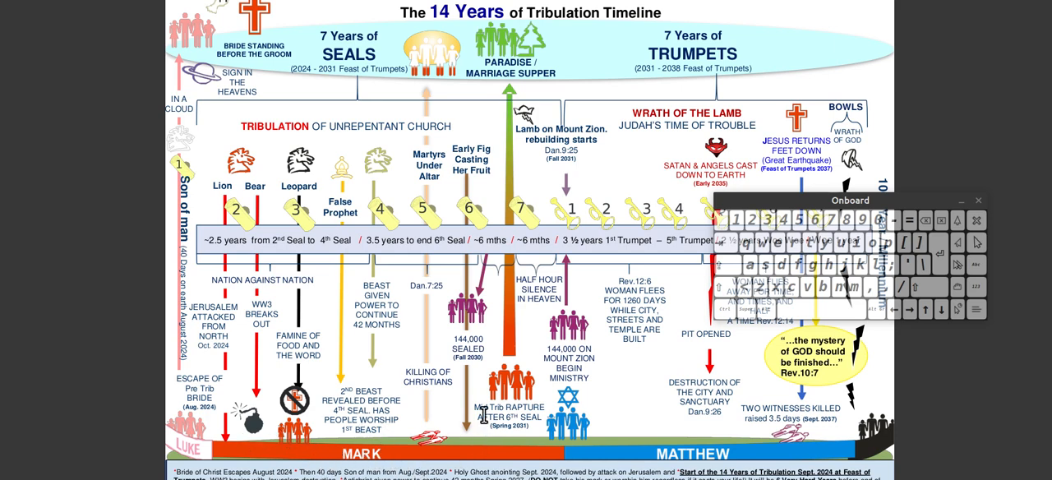
pyautogui.moveTo(638, 445)
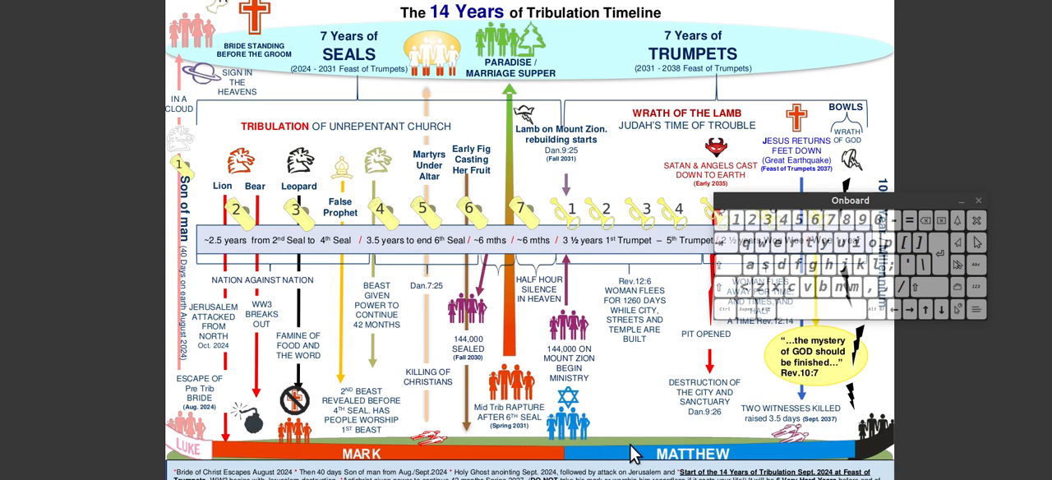
pyautogui.moveTo(651, 386)
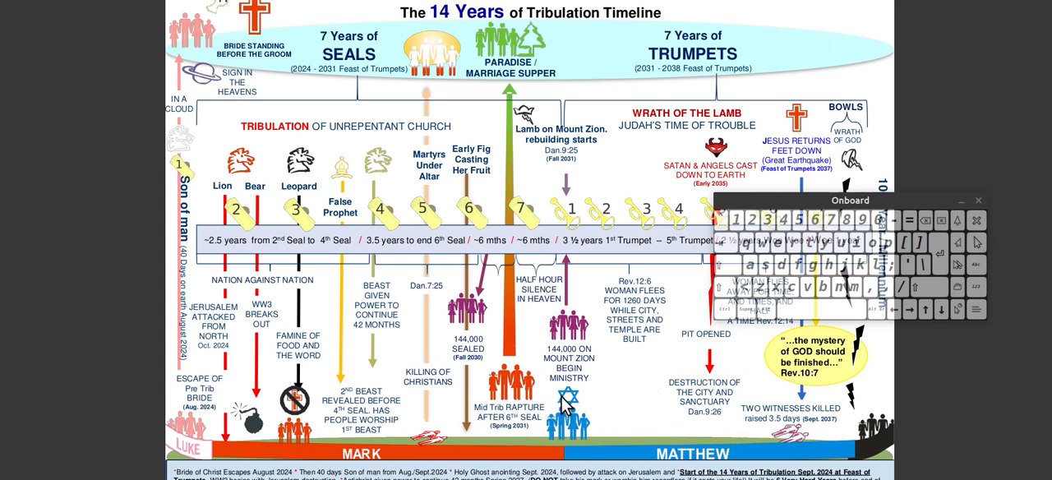
pyautogui.moveTo(564, 447)
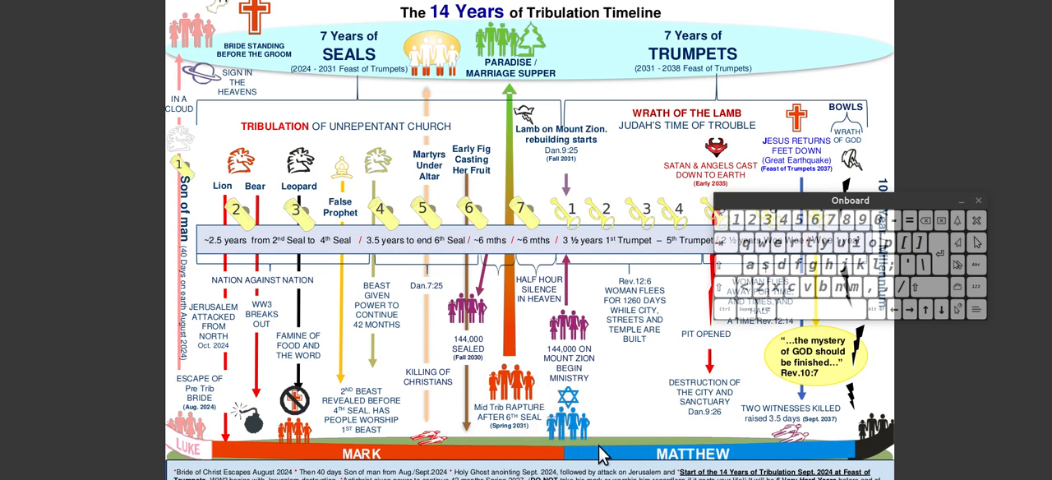
pyautogui.moveTo(635, 451)
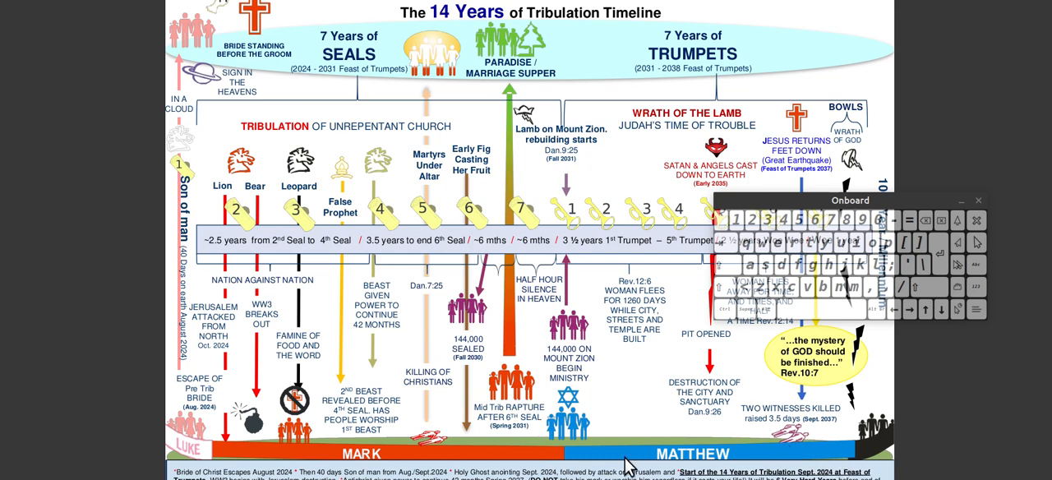
pyautogui.moveTo(572, 461)
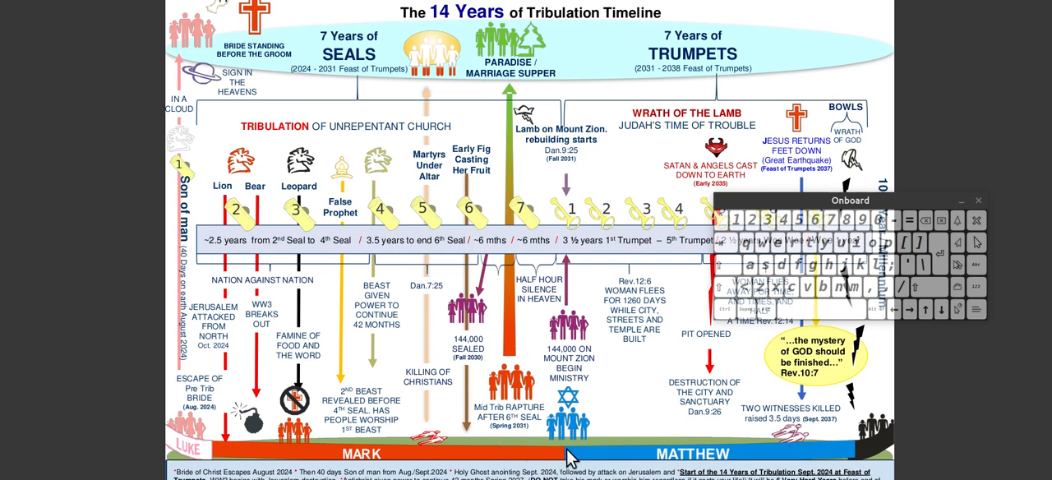
pyautogui.moveTo(582, 447)
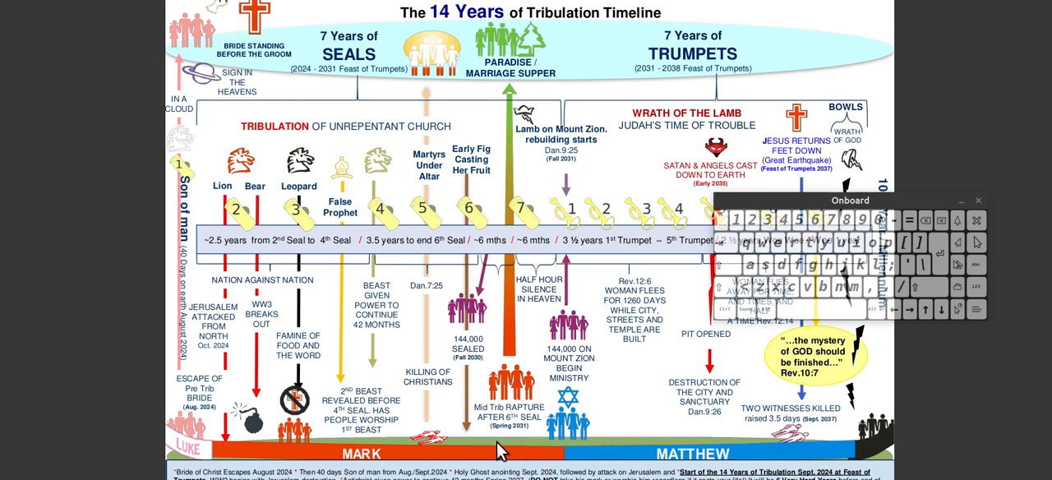
pyautogui.moveTo(541, 446)
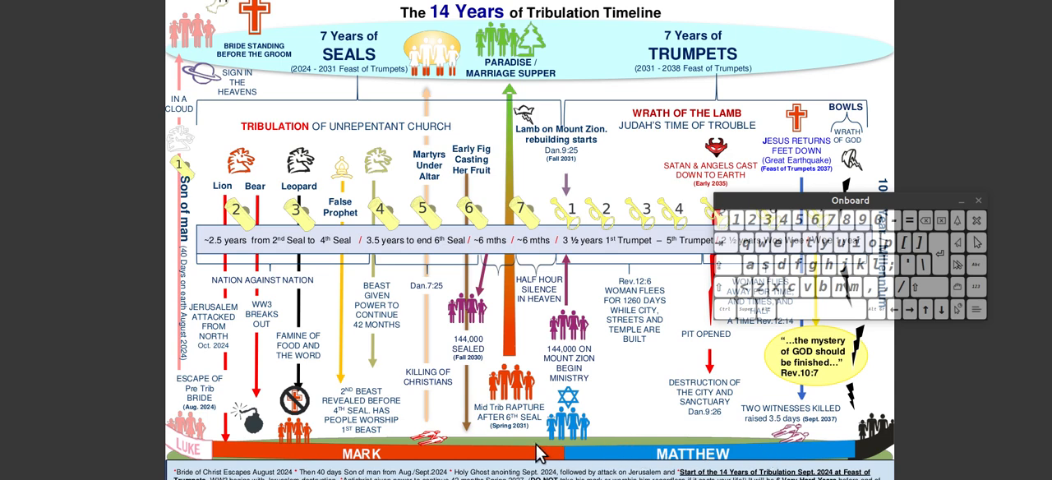
pyautogui.moveTo(574, 450)
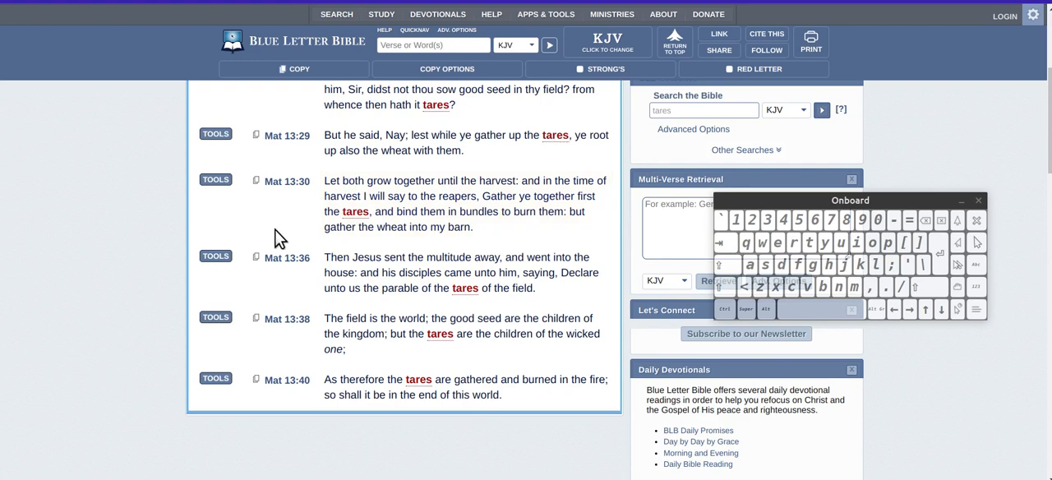
pyautogui.moveTo(299, 246)
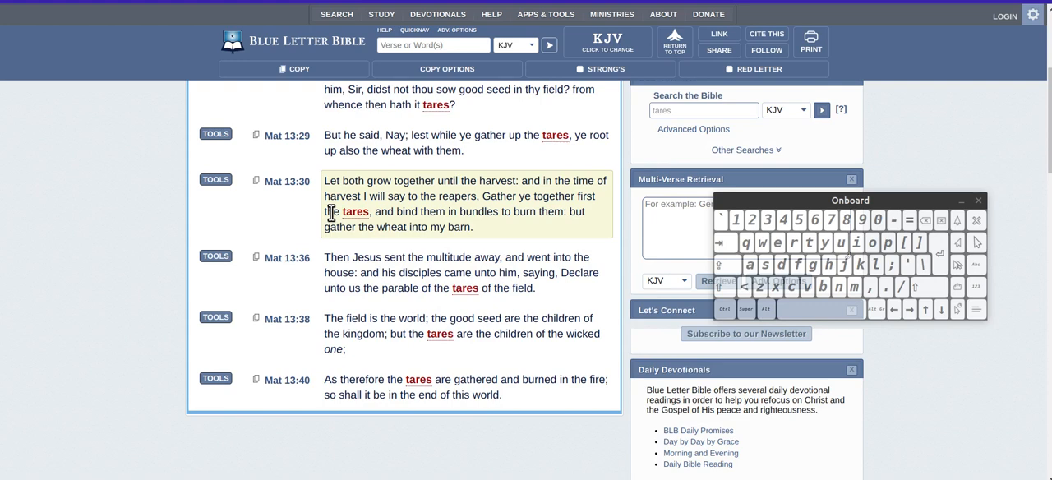
pyautogui.moveTo(380, 201)
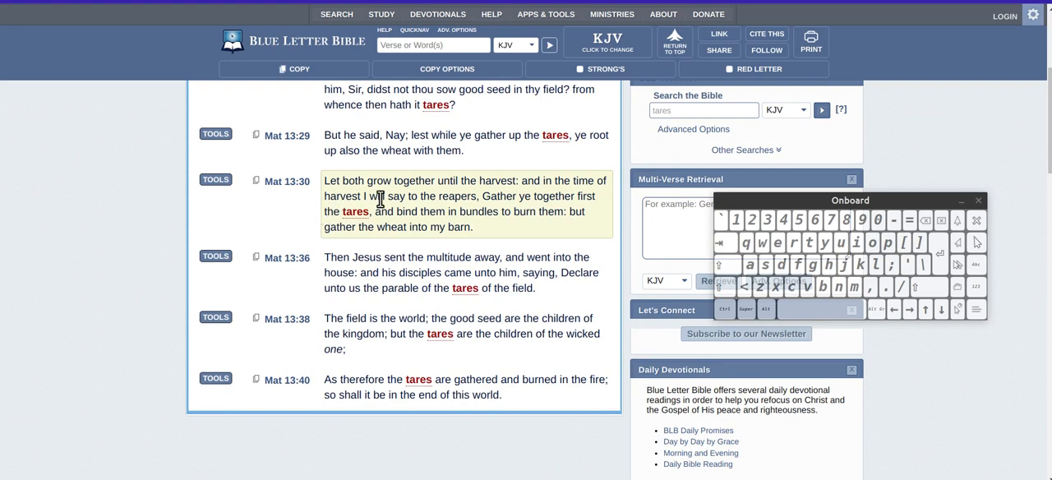
pyautogui.moveTo(523, 208)
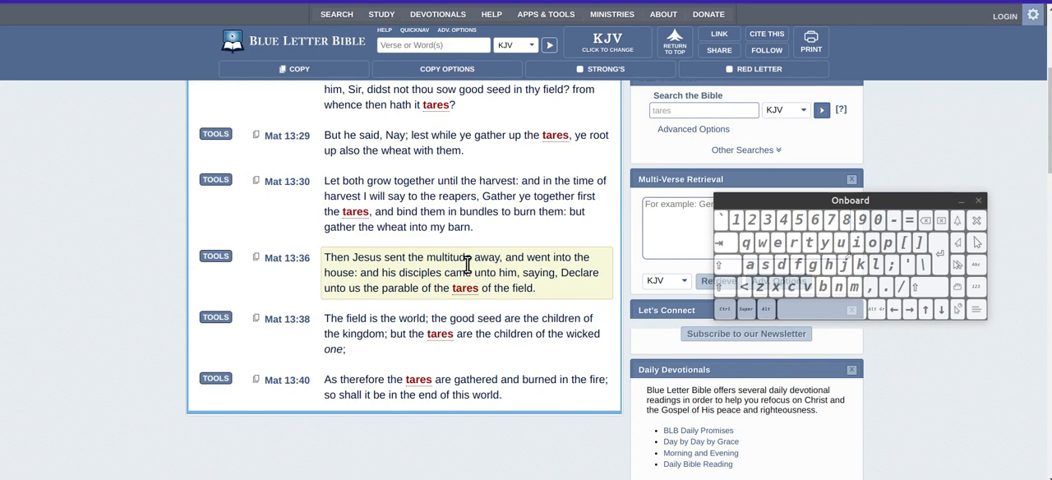
pyautogui.moveTo(362, 274)
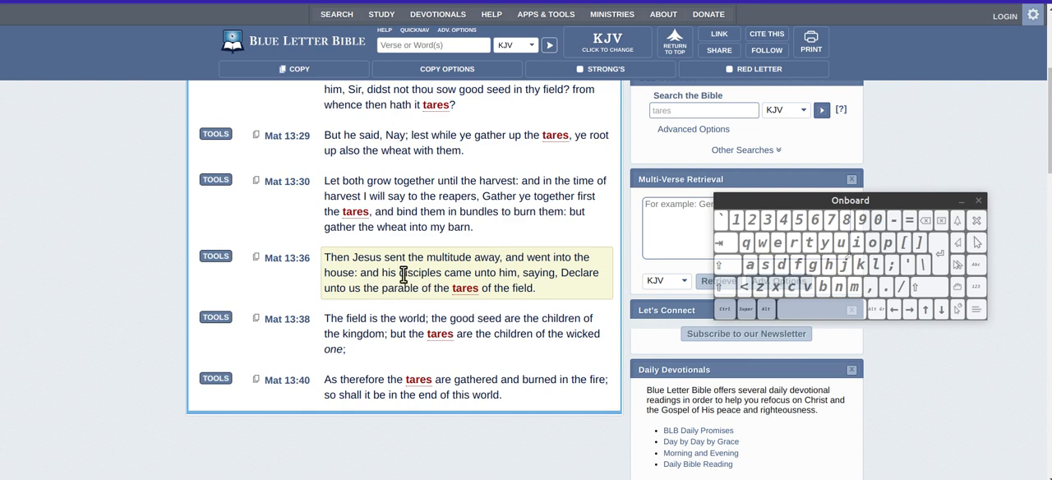
pyautogui.moveTo(451, 296)
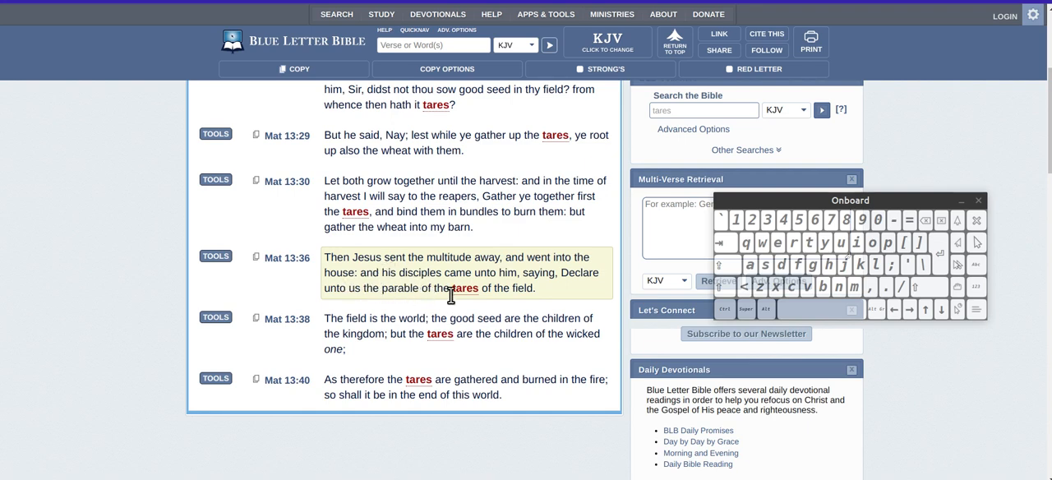
pyautogui.moveTo(526, 290)
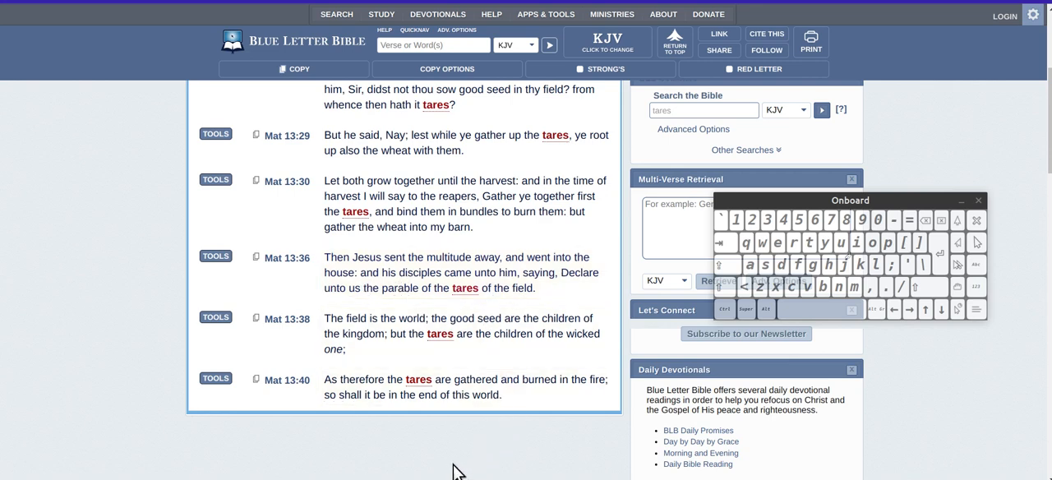
pyautogui.moveTo(440, 428)
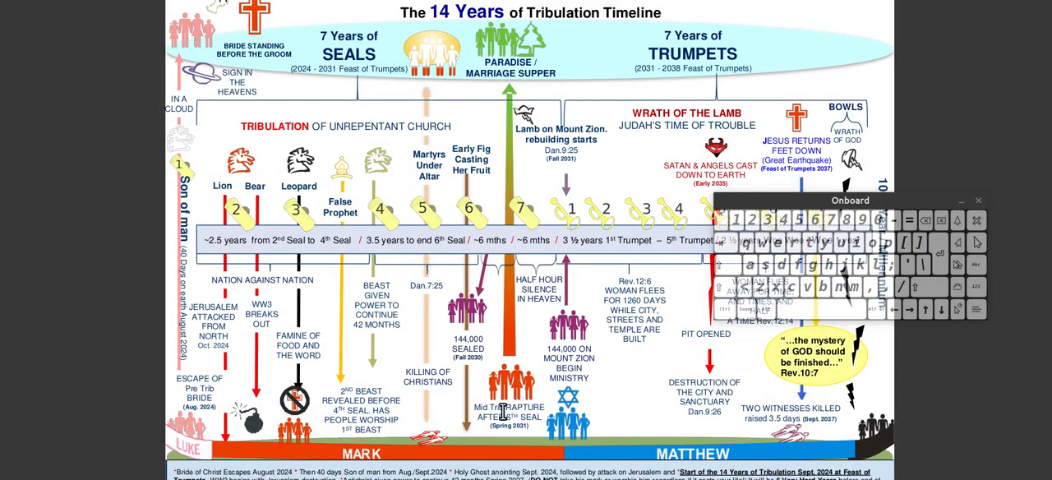
pyautogui.moveTo(562, 355)
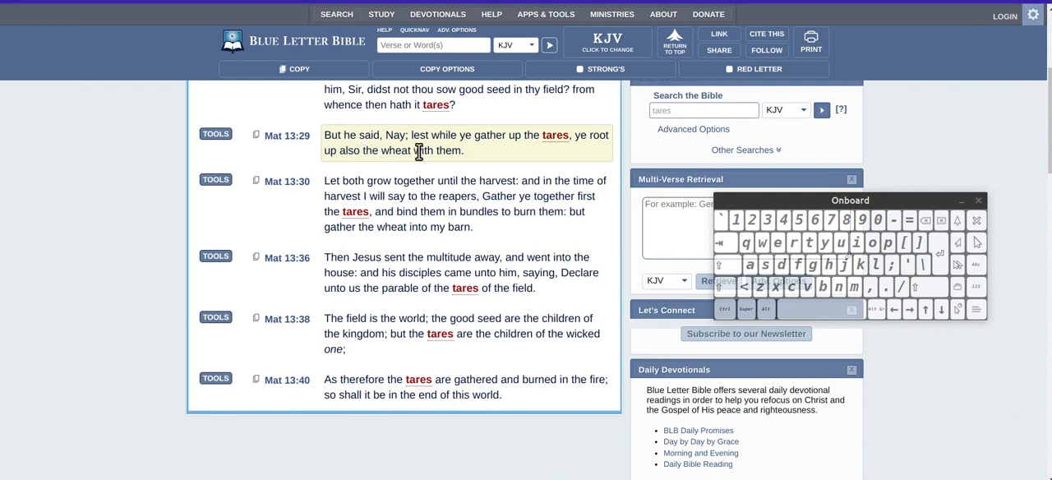
pyautogui.moveTo(533, 157)
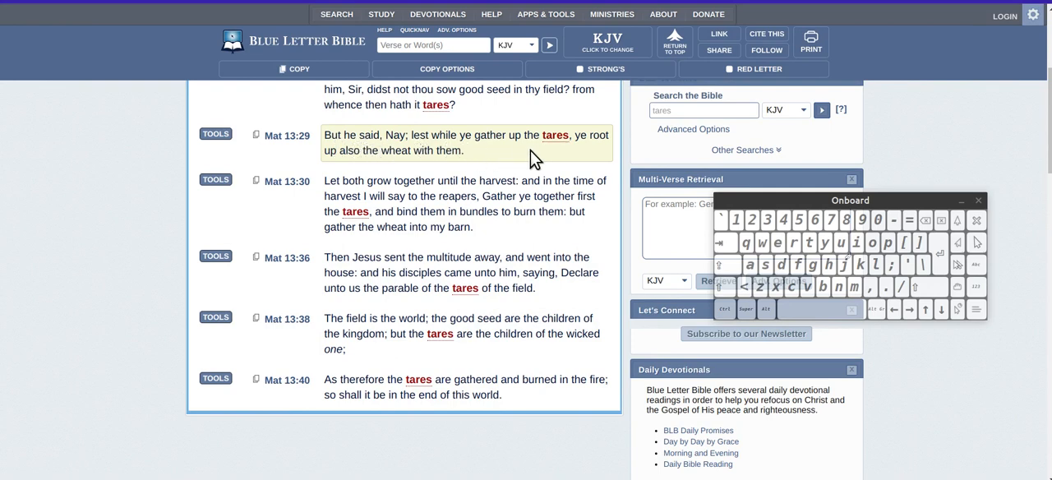
pyautogui.moveTo(353, 169)
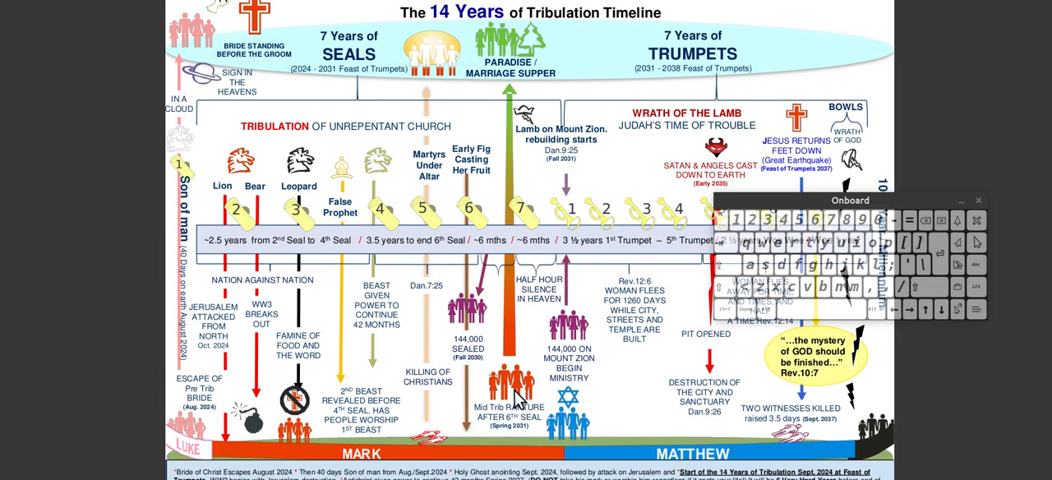
pyautogui.moveTo(189, 441)
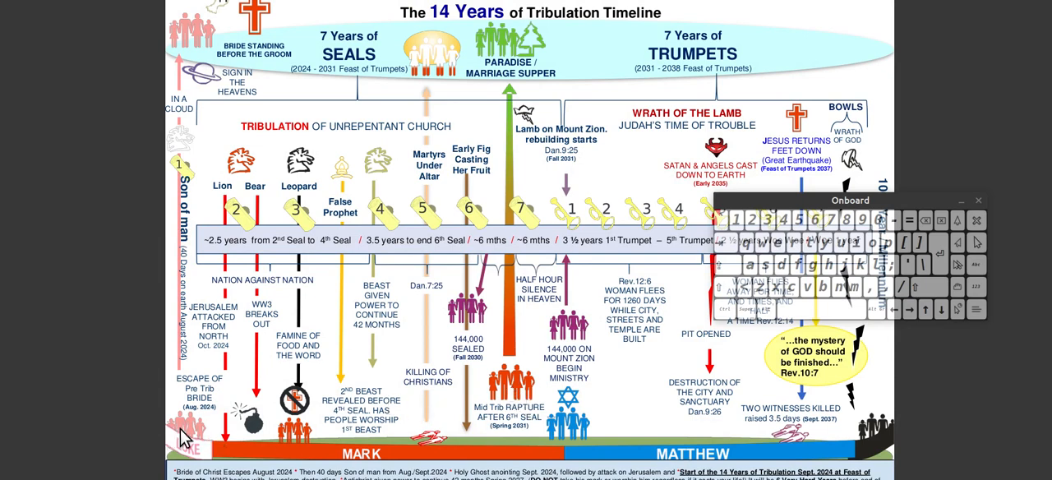
pyautogui.moveTo(451, 420)
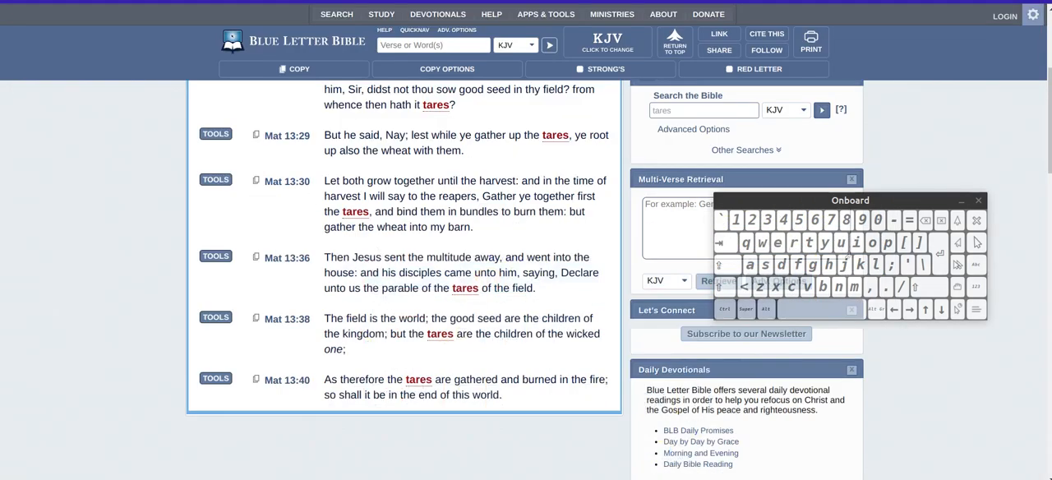
pyautogui.moveTo(339, 173)
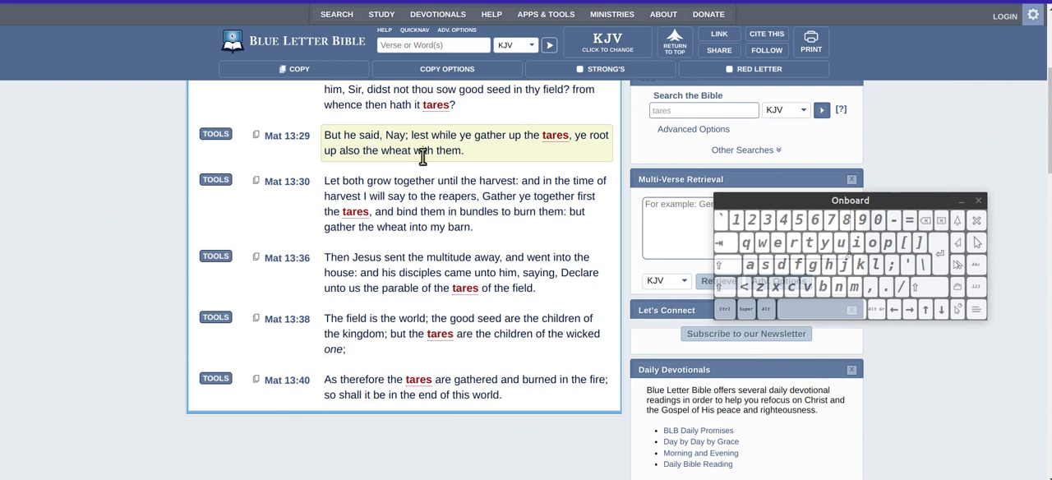
pyautogui.moveTo(595, 164)
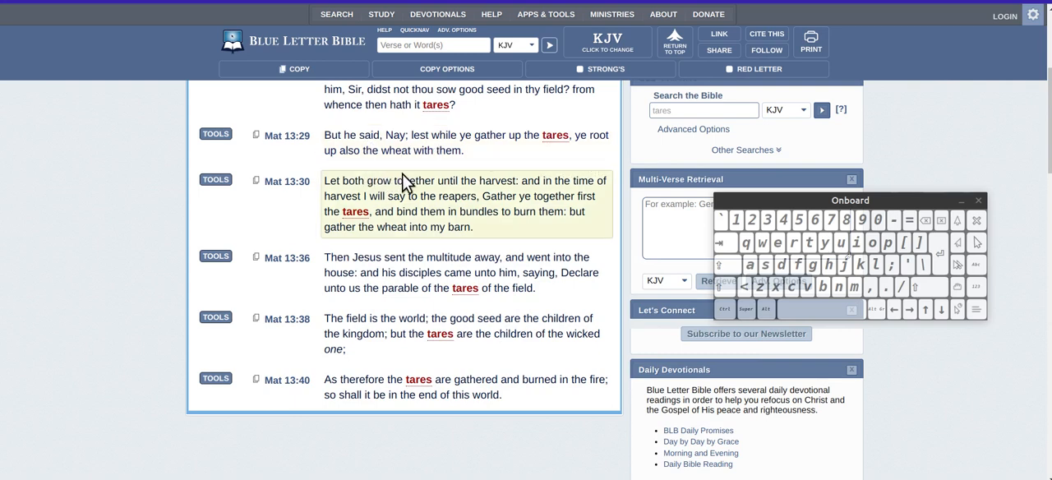
pyautogui.moveTo(463, 176)
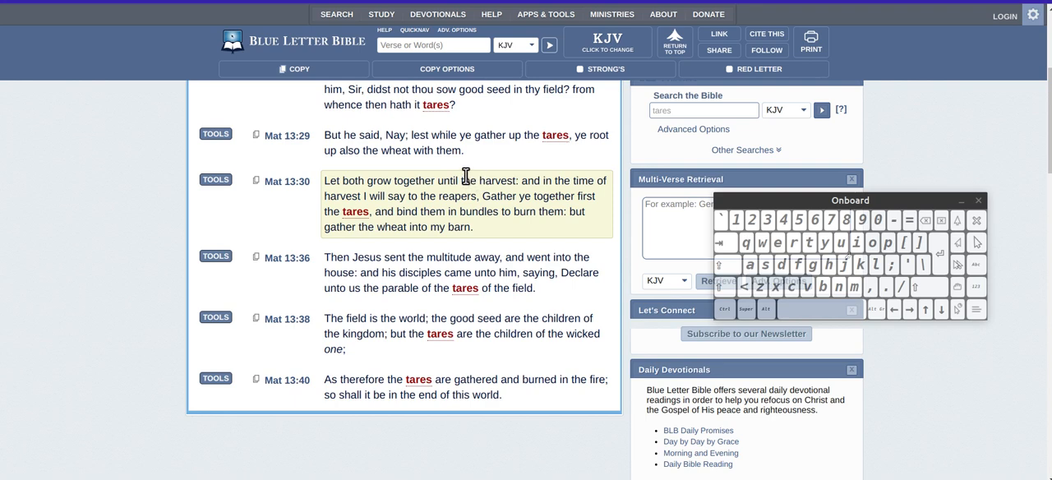
pyautogui.moveTo(467, 184)
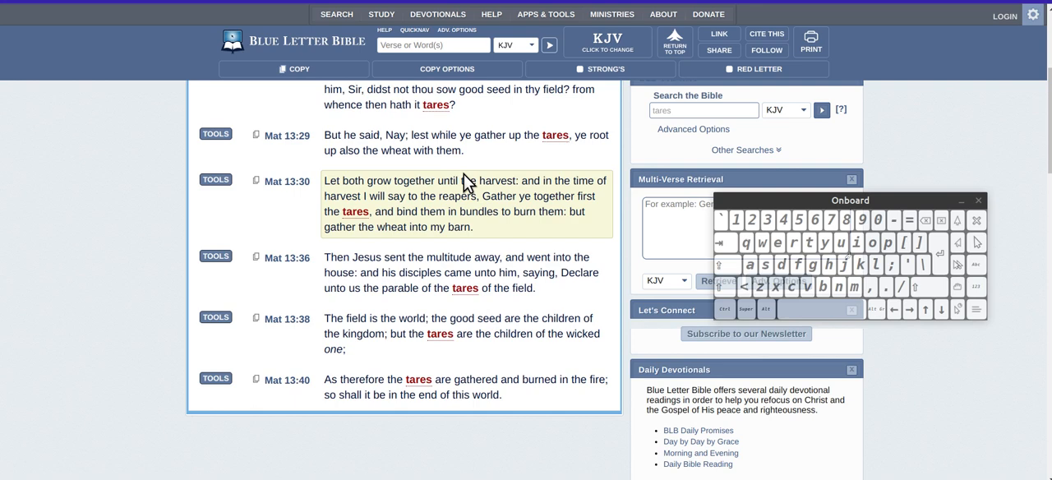
pyautogui.moveTo(380, 170)
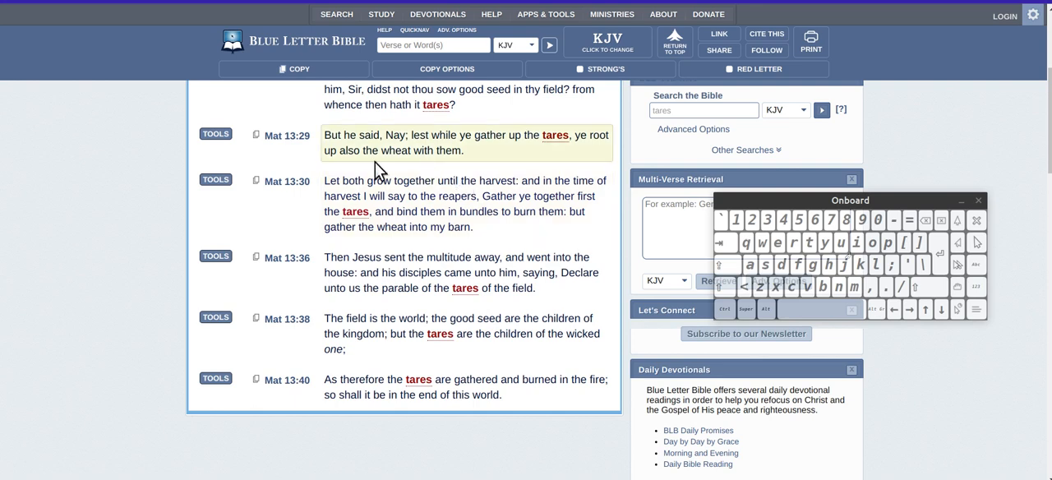
pyautogui.moveTo(486, 168)
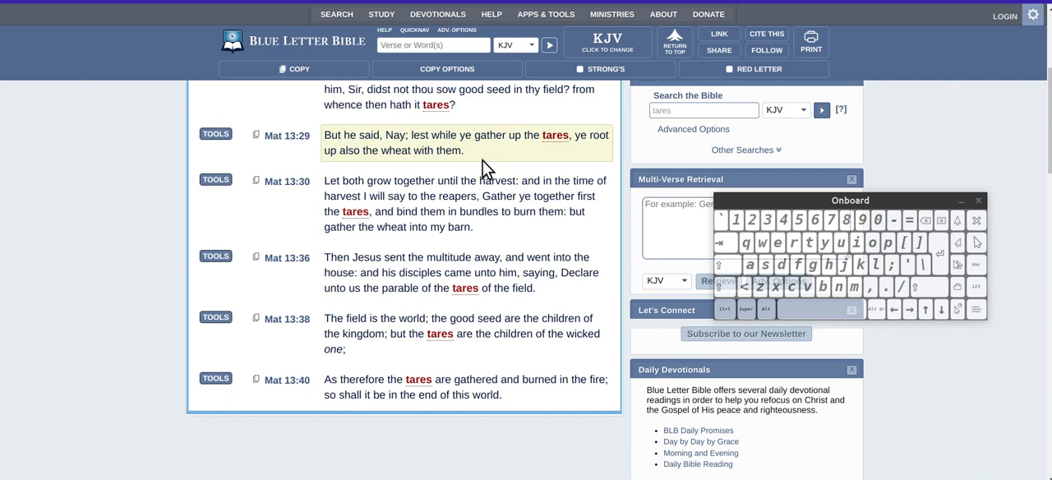
pyautogui.moveTo(372, 158)
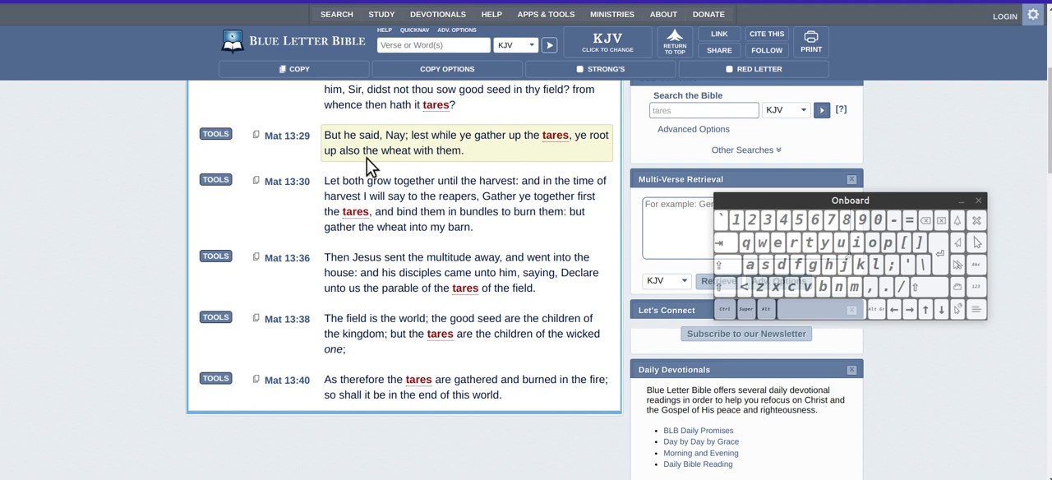
pyautogui.moveTo(507, 161)
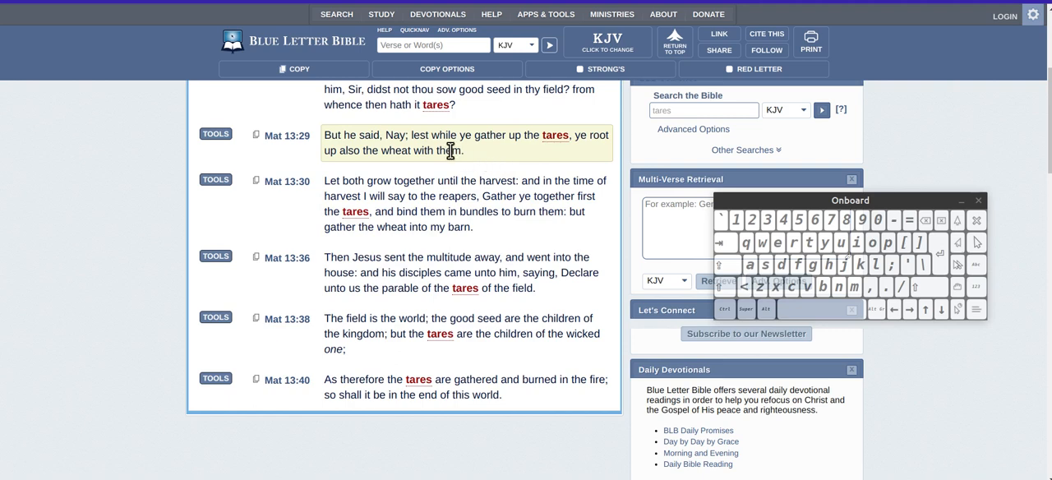
pyautogui.moveTo(392, 151)
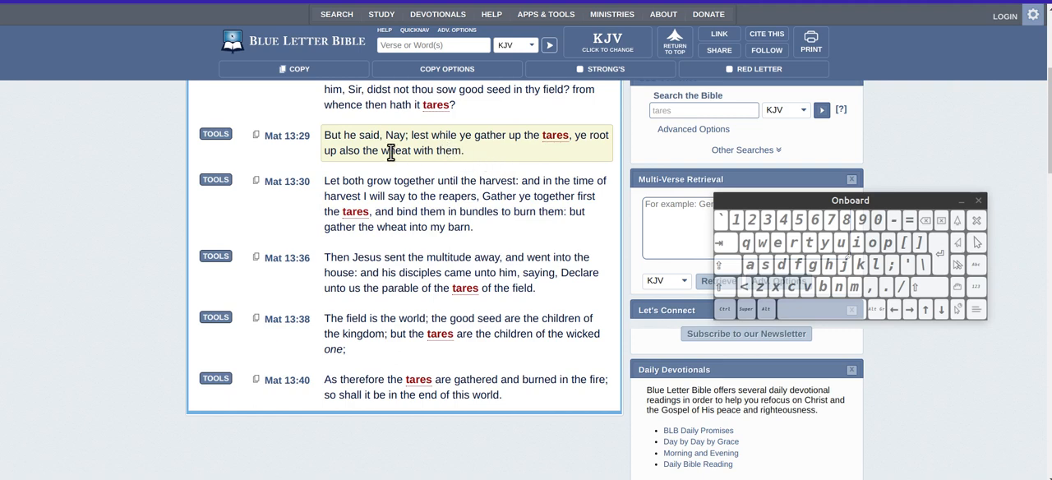
pyautogui.moveTo(398, 154)
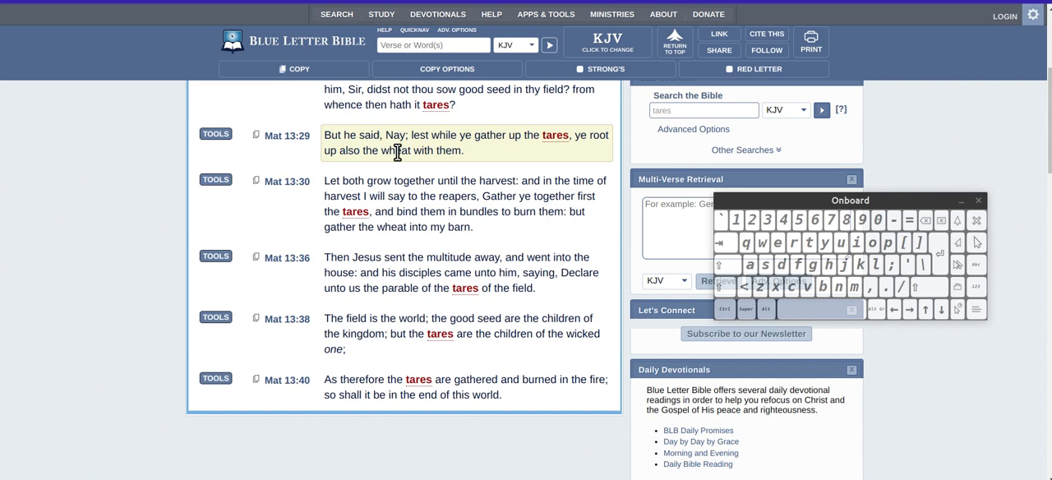
pyautogui.moveTo(550, 152)
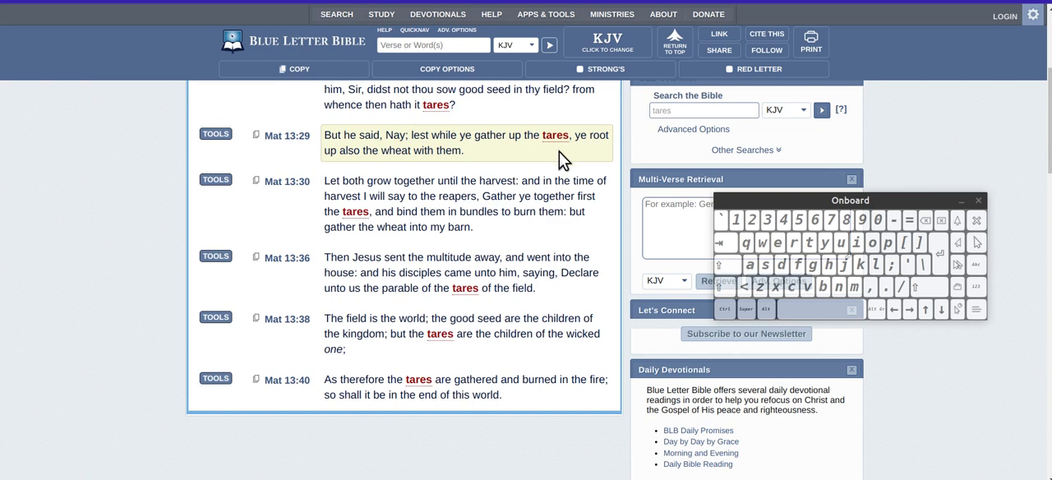
pyautogui.moveTo(530, 168)
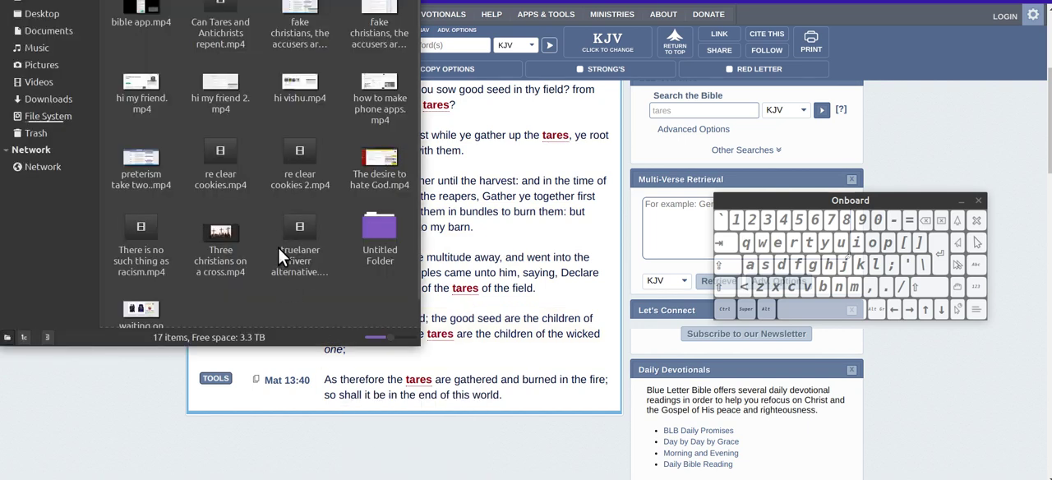
pyautogui.moveTo(39, 13)
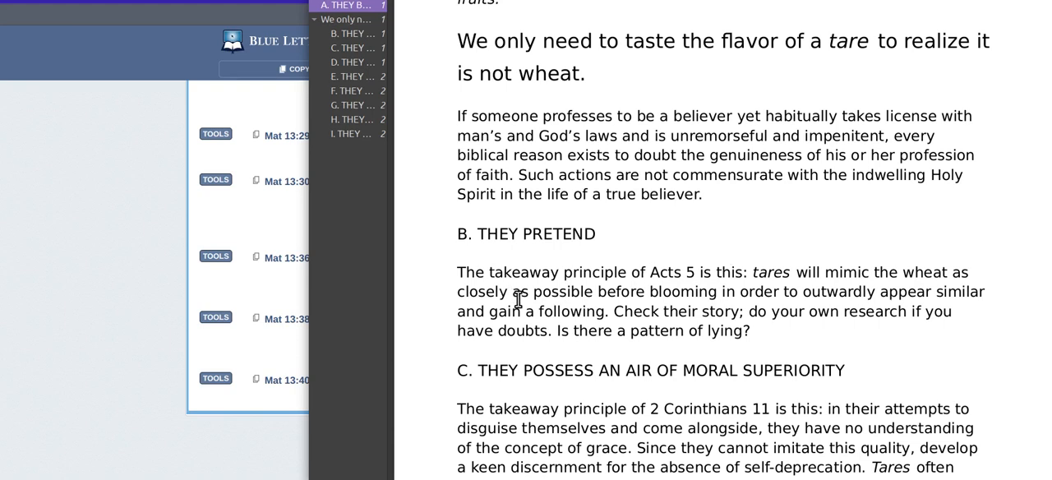
pyautogui.moveTo(454, 325)
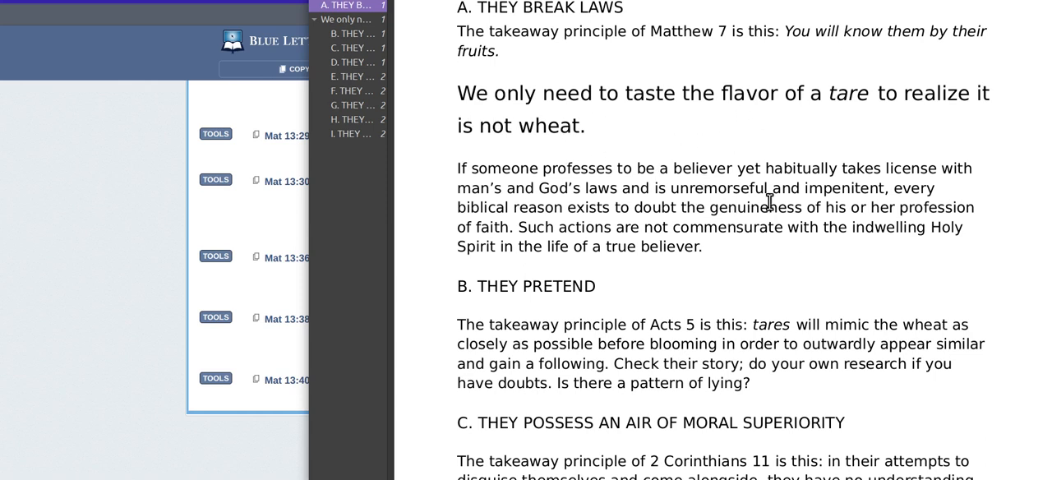
pyautogui.moveTo(793, 256)
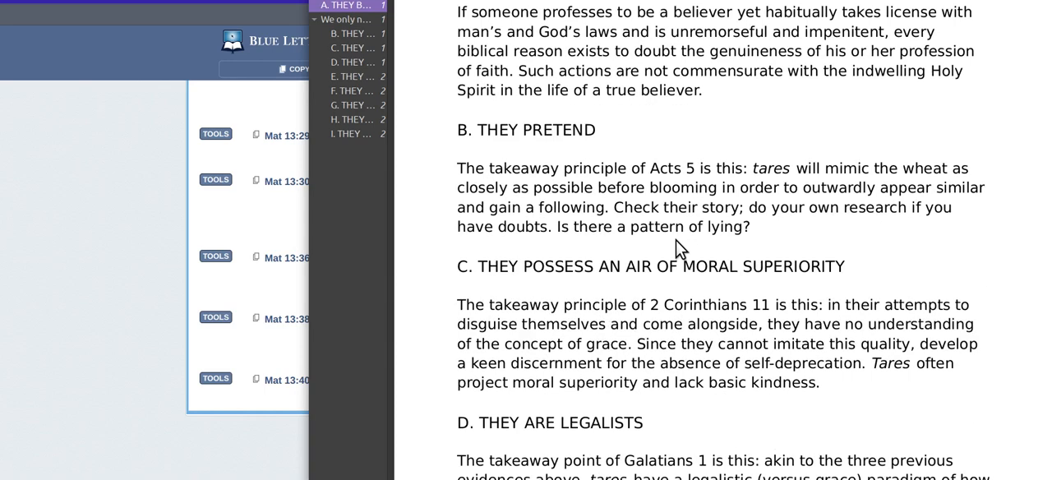
pyautogui.scroll(-3)
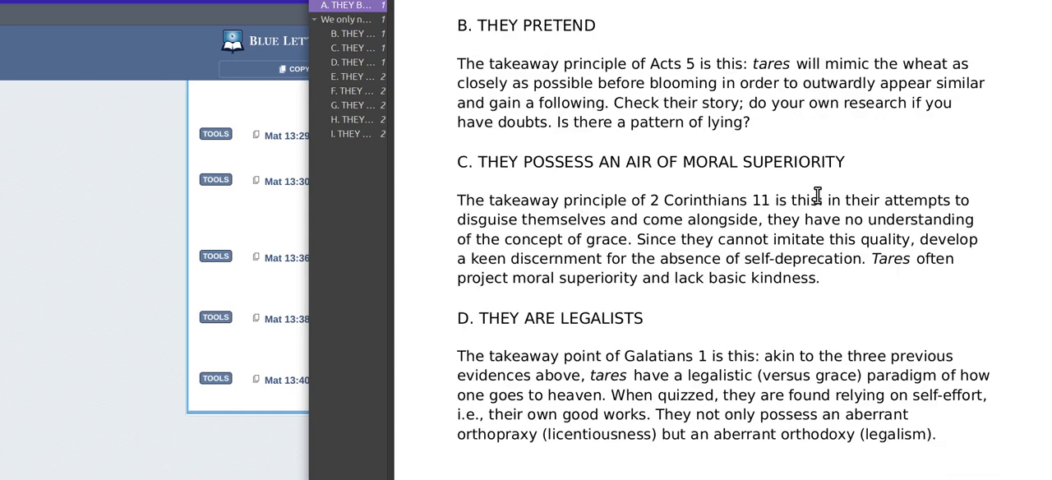
pyautogui.scroll(-3)
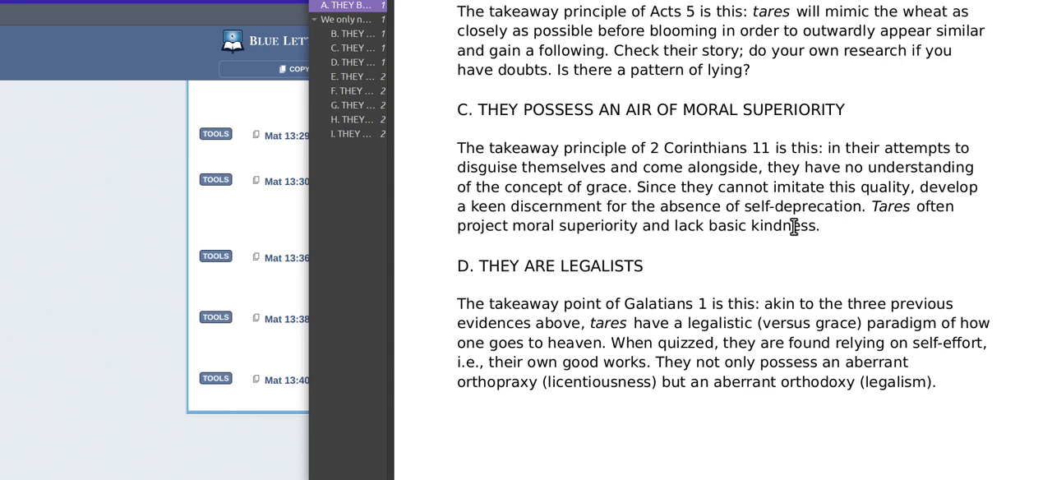
pyautogui.scroll(-3)
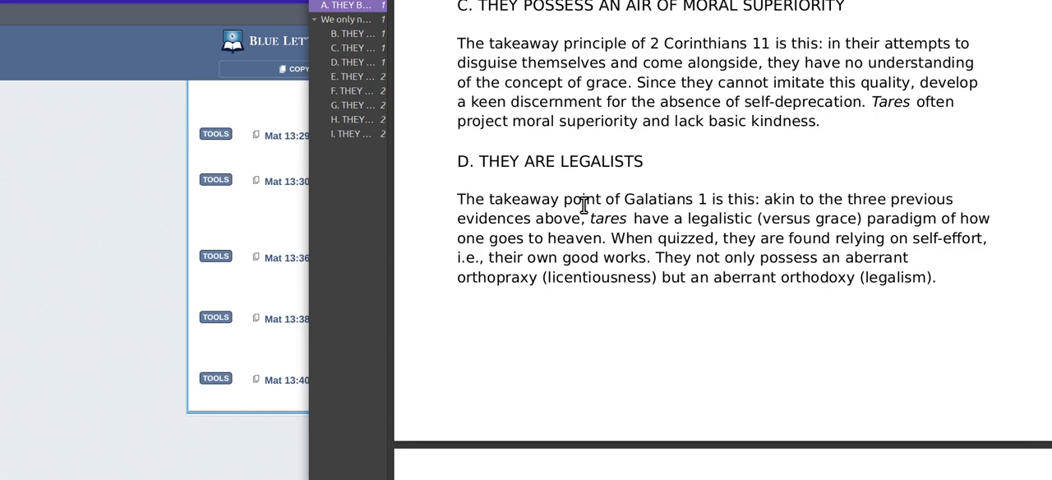
pyautogui.scroll(-3)
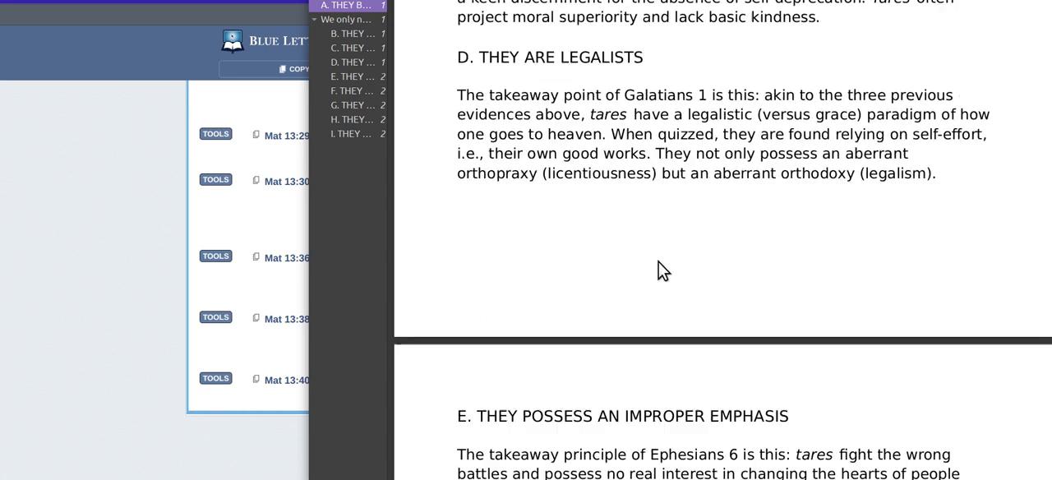
pyautogui.moveTo(709, 194)
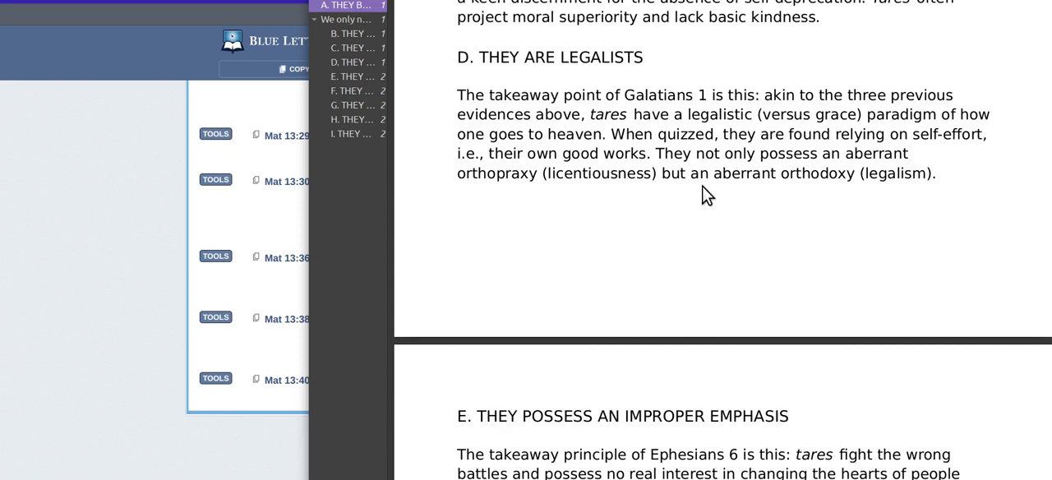
pyautogui.scroll(-3)
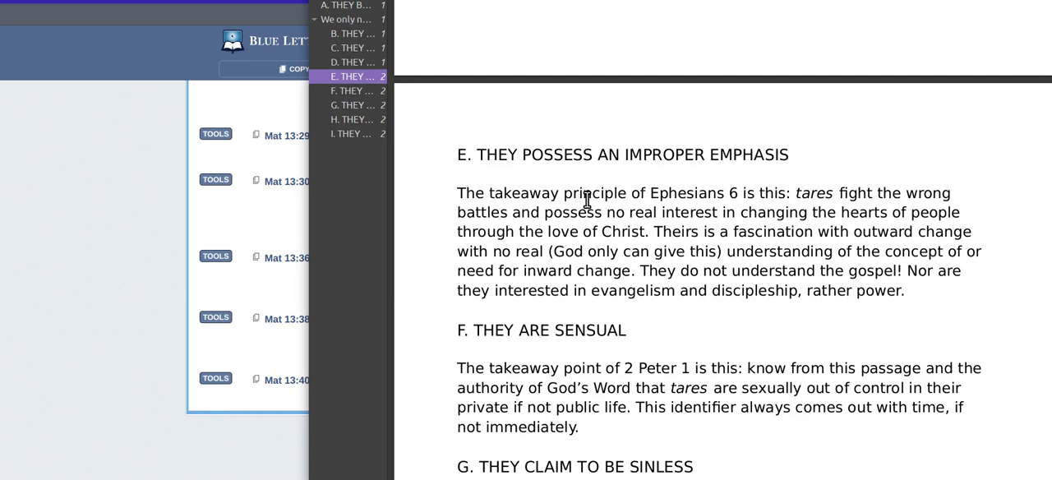
pyautogui.moveTo(743, 197)
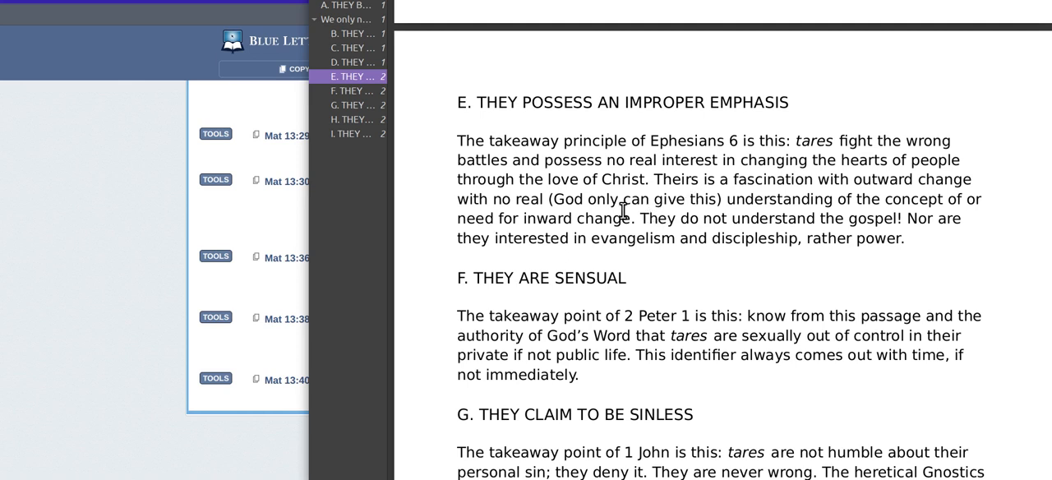
pyautogui.moveTo(496, 199)
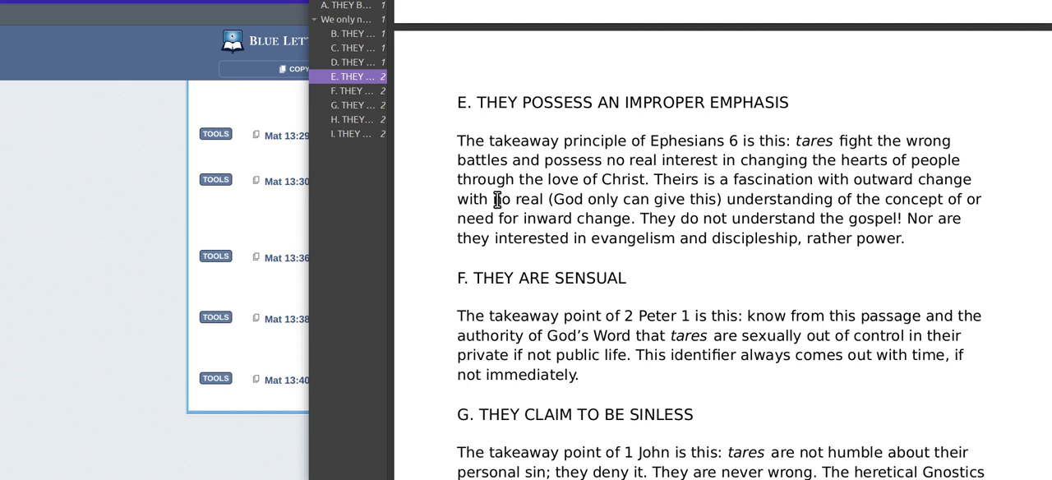
pyautogui.moveTo(819, 166)
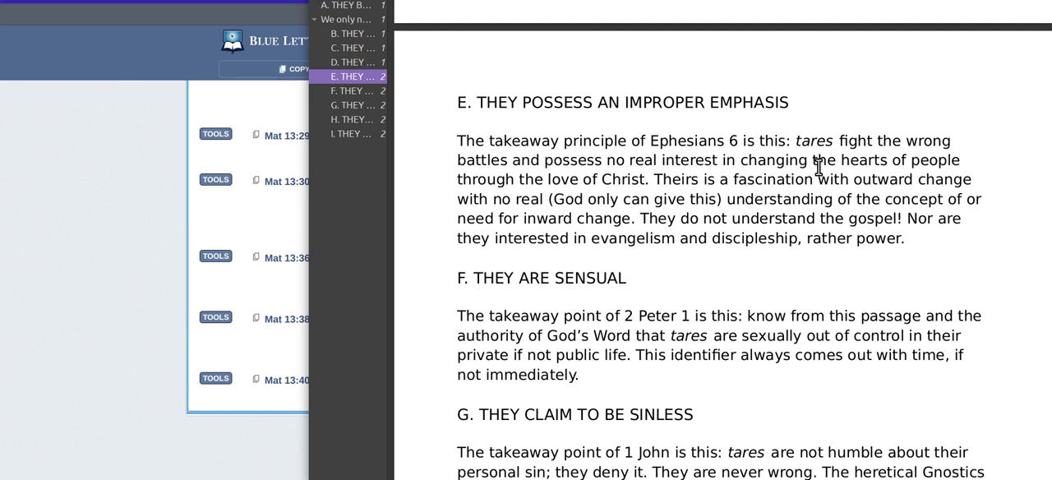
pyautogui.moveTo(690, 197)
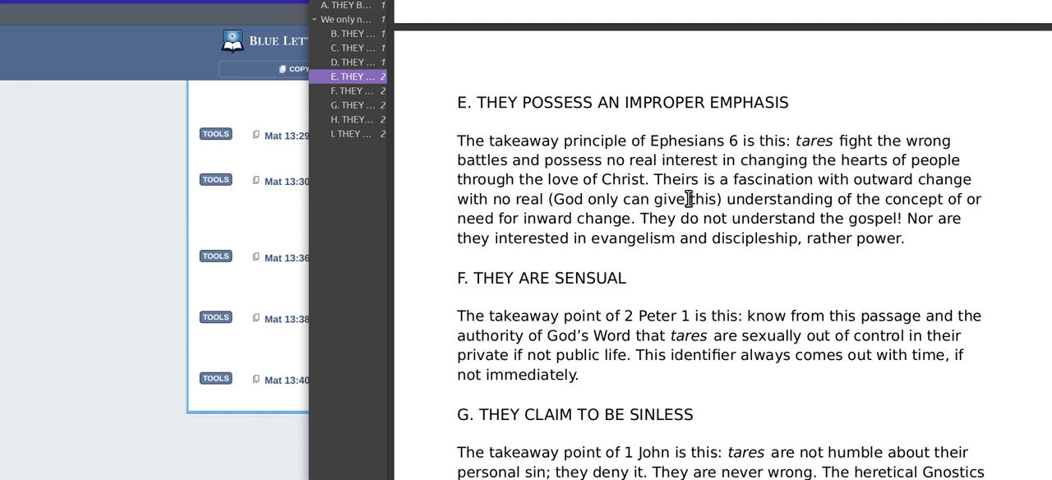
pyautogui.moveTo(893, 196)
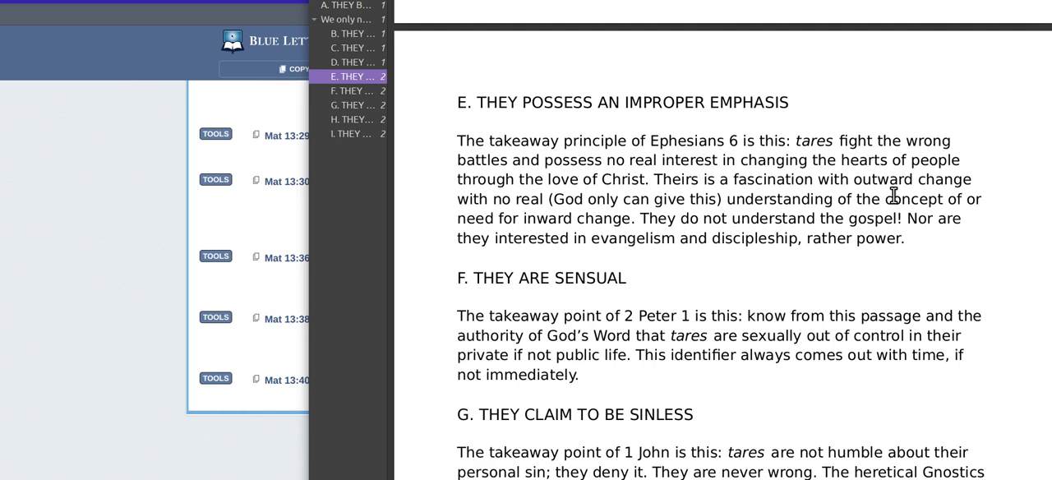
pyautogui.scroll(-3)
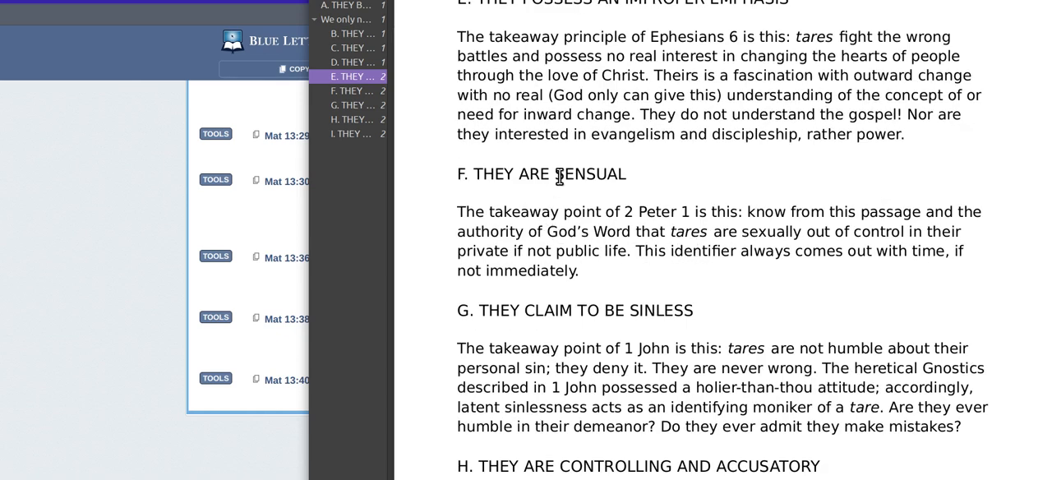
pyautogui.moveTo(568, 102)
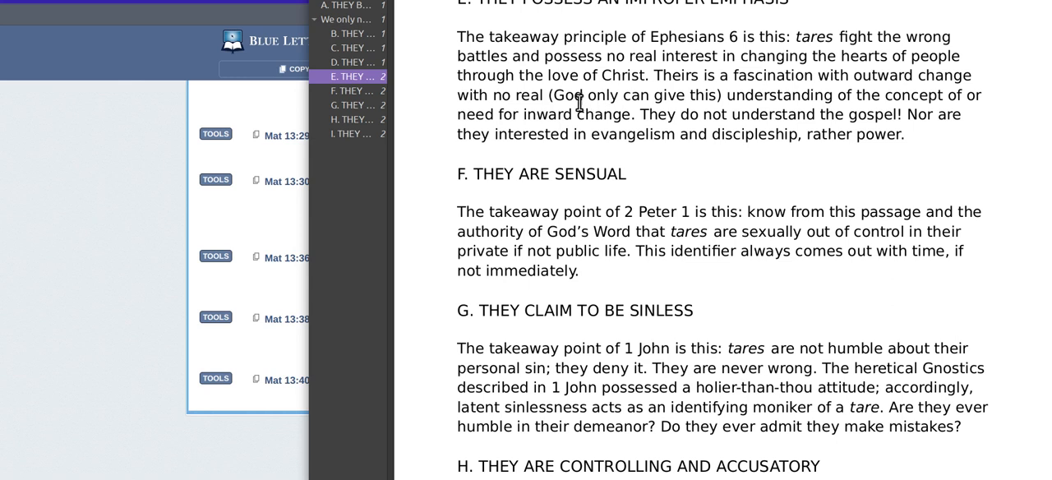
pyautogui.moveTo(674, 102)
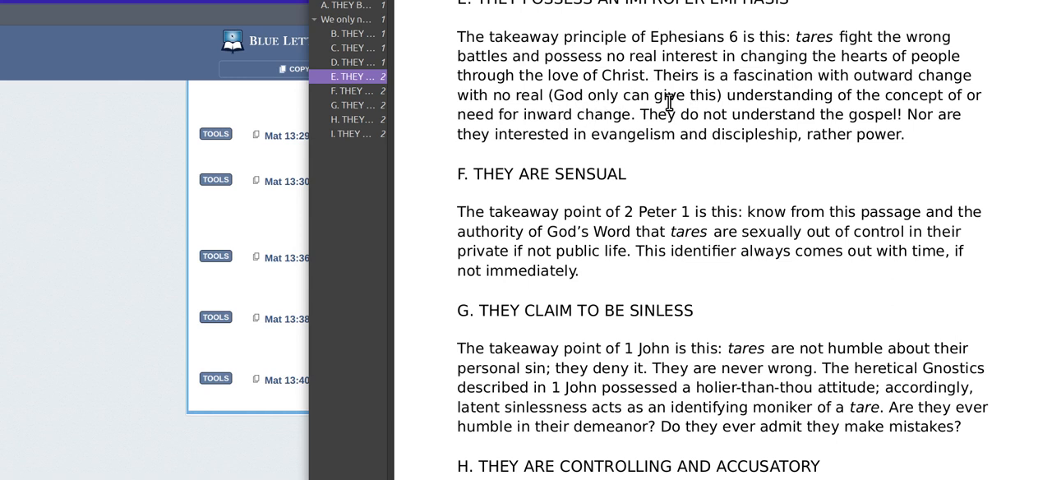
pyautogui.moveTo(503, 184)
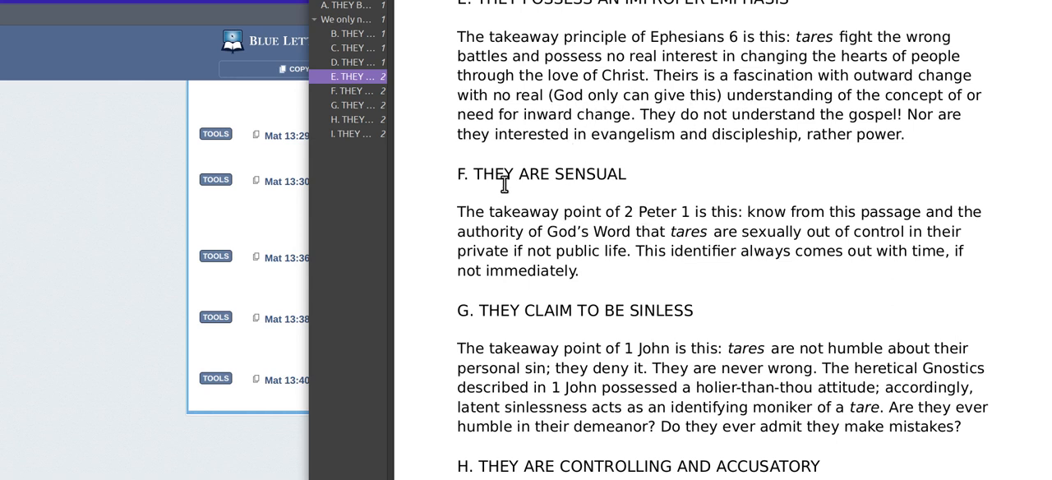
pyautogui.scroll(-3)
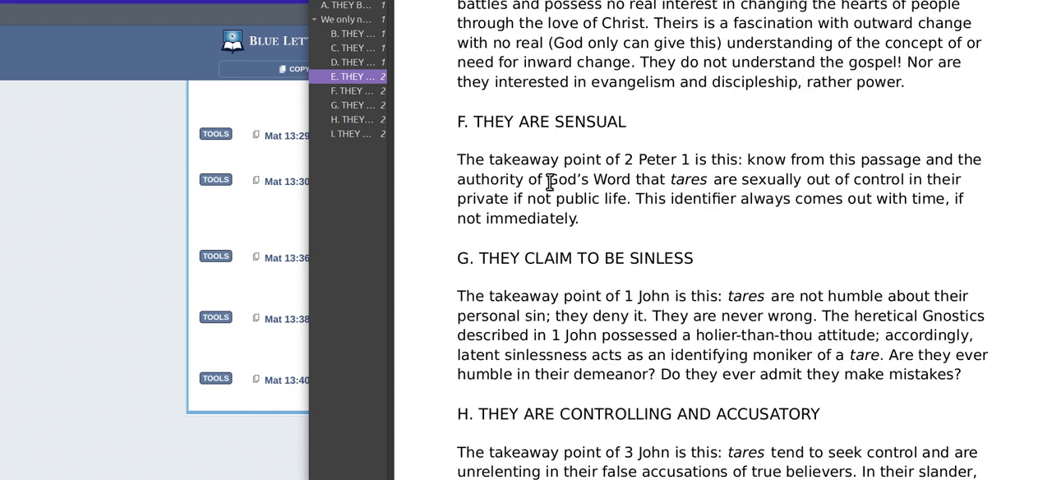
pyautogui.scroll(-3)
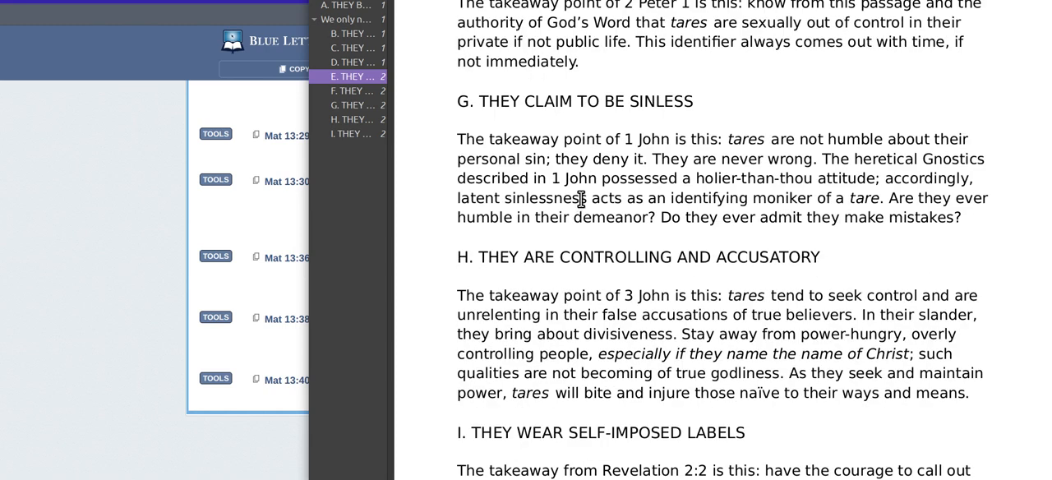
pyautogui.moveTo(615, 191)
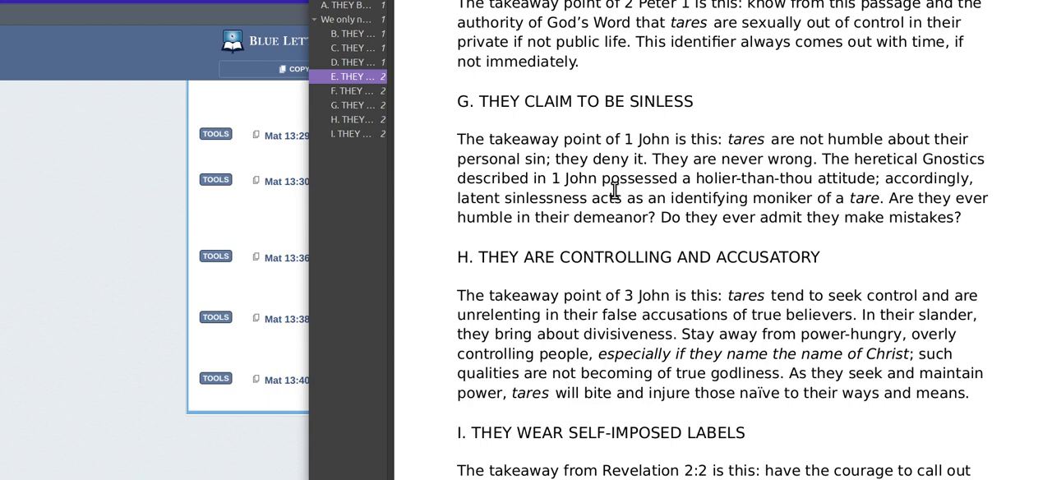
pyautogui.scroll(-3)
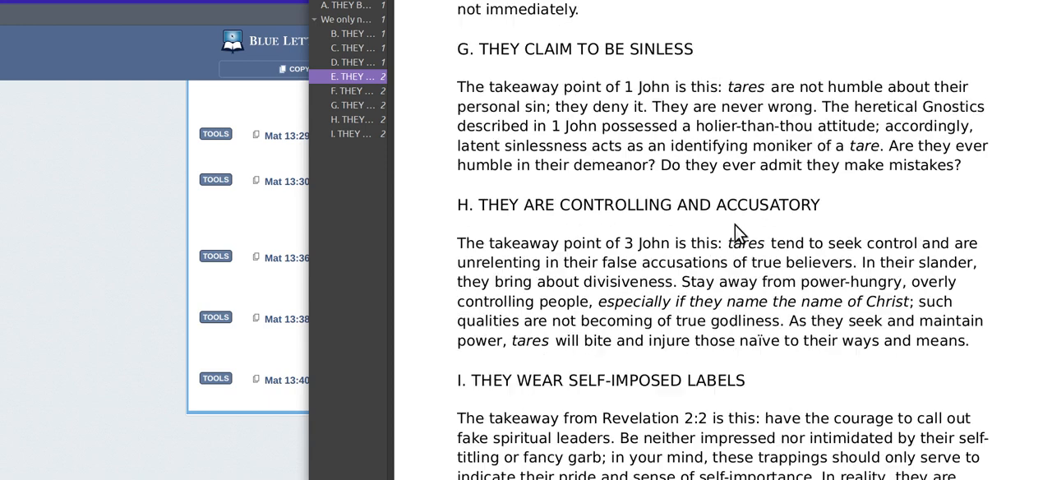
pyautogui.scroll(-3)
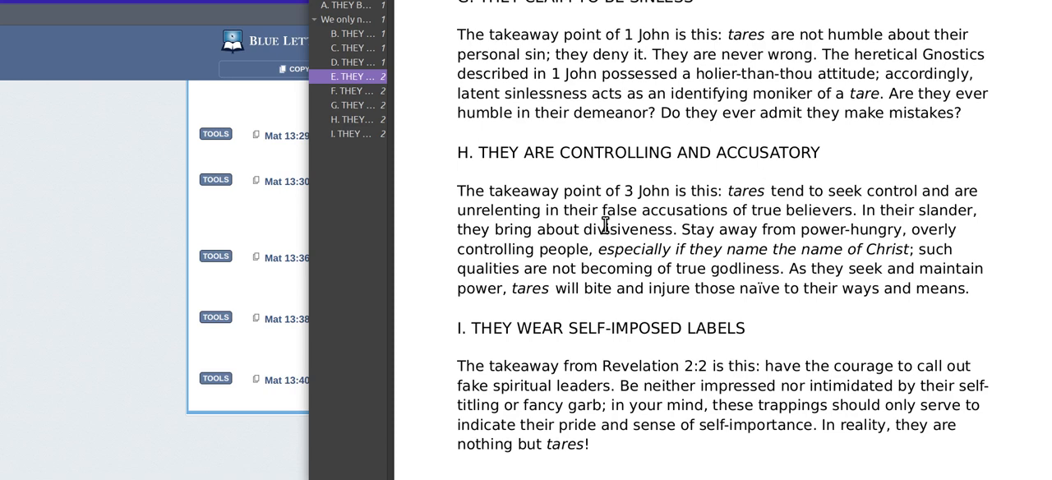
pyautogui.scroll(-3)
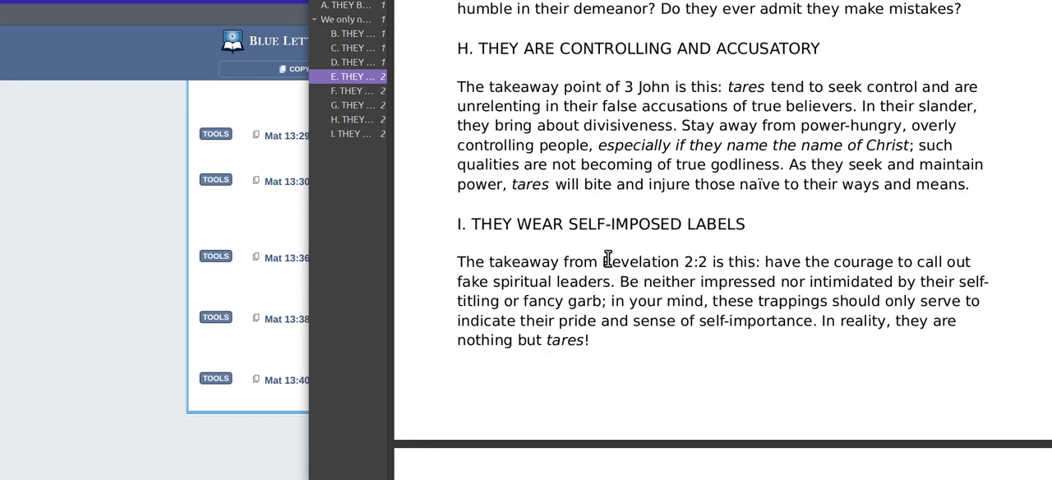
pyautogui.moveTo(621, 181)
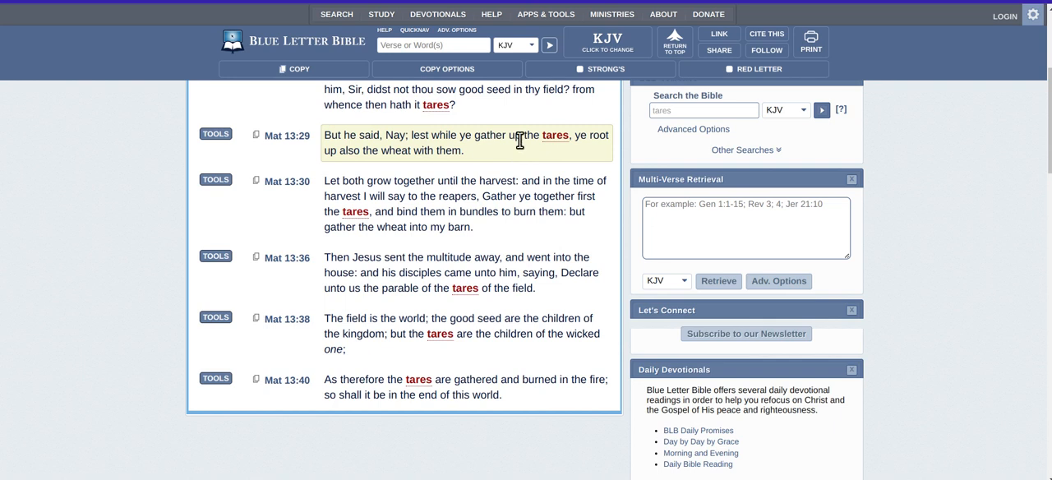
pyautogui.moveTo(534, 158)
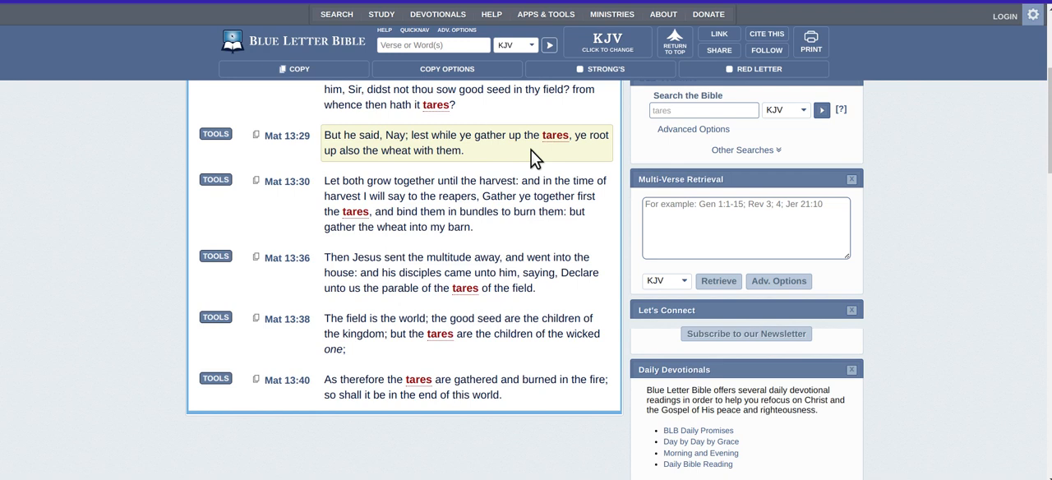
pyautogui.moveTo(539, 170)
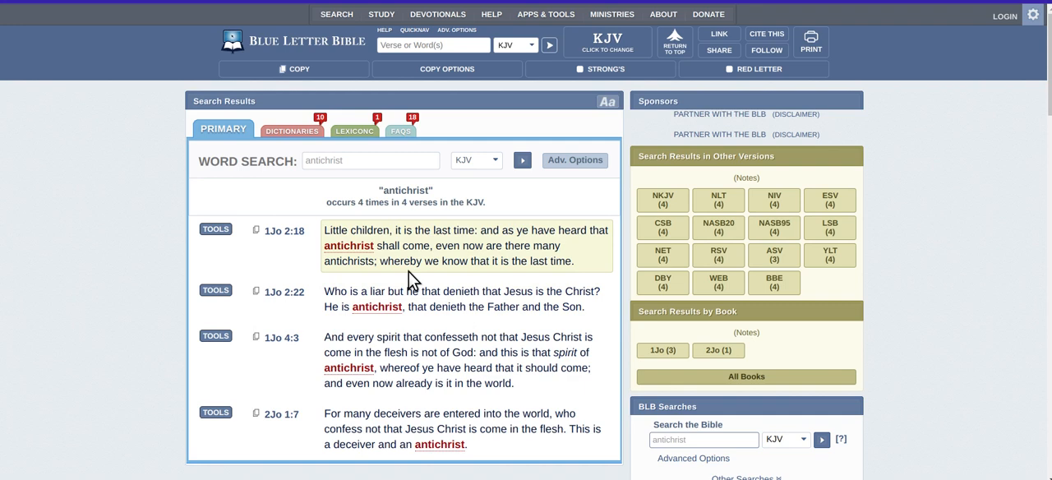
pyautogui.moveTo(398, 263)
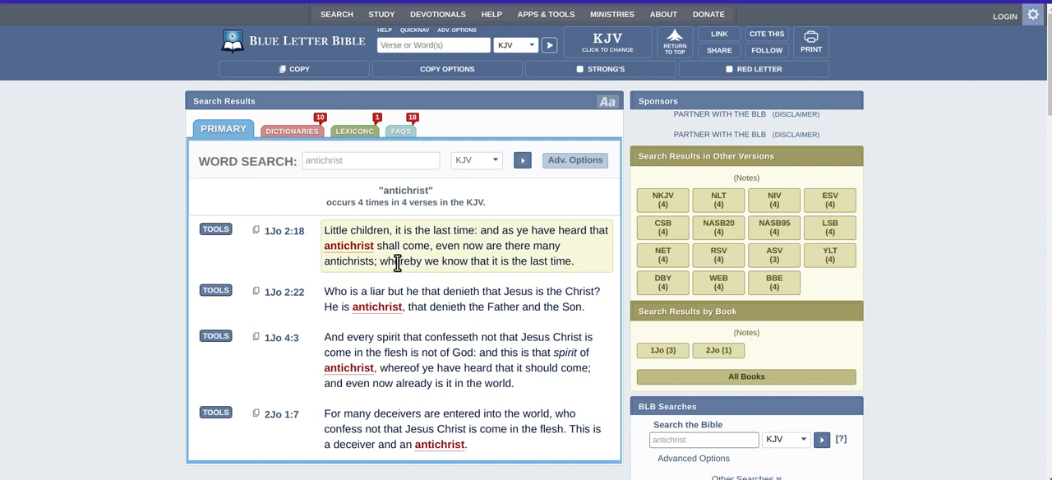
pyautogui.moveTo(408, 326)
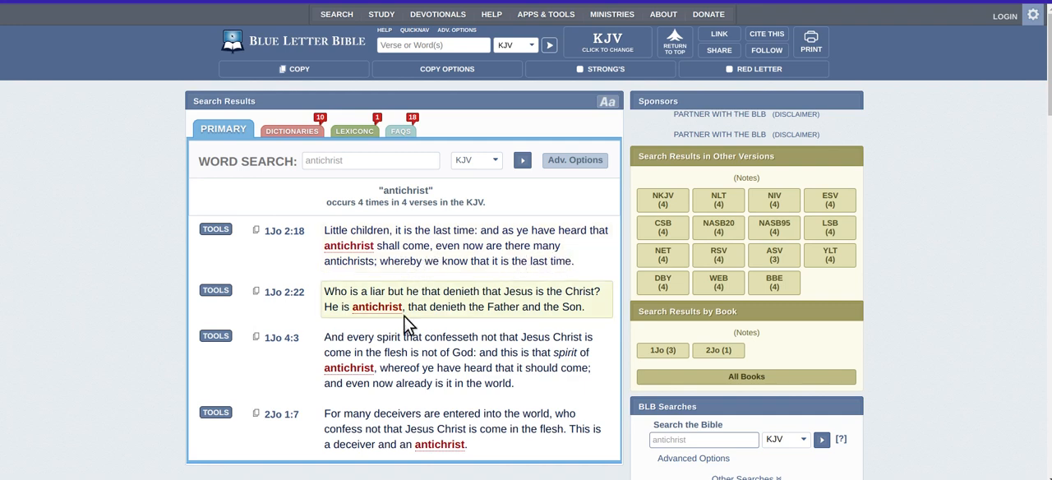
pyautogui.moveTo(467, 309)
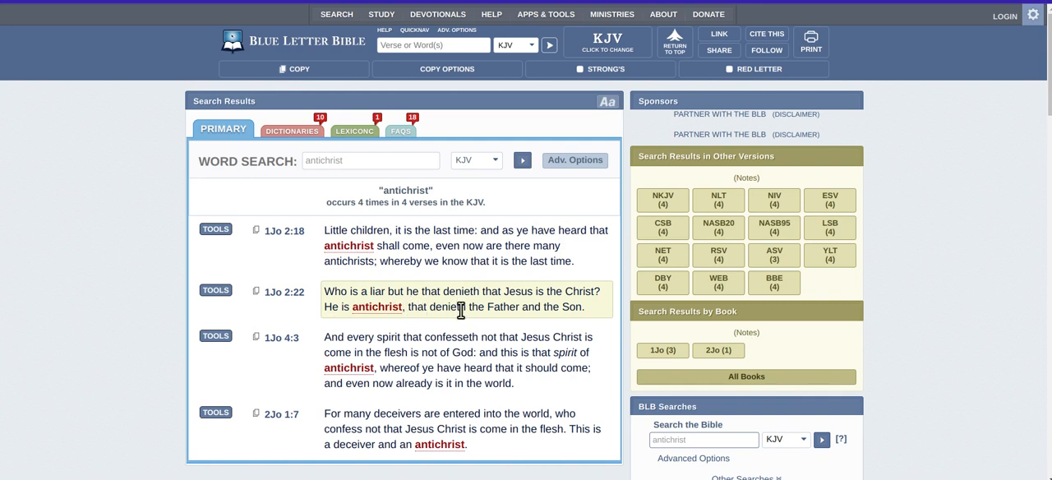
pyautogui.moveTo(509, 304)
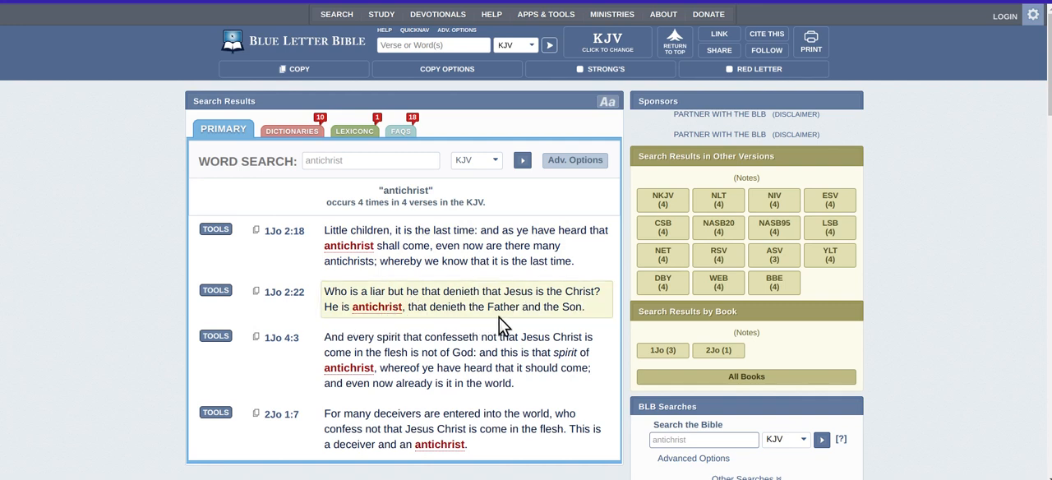
pyautogui.moveTo(469, 341)
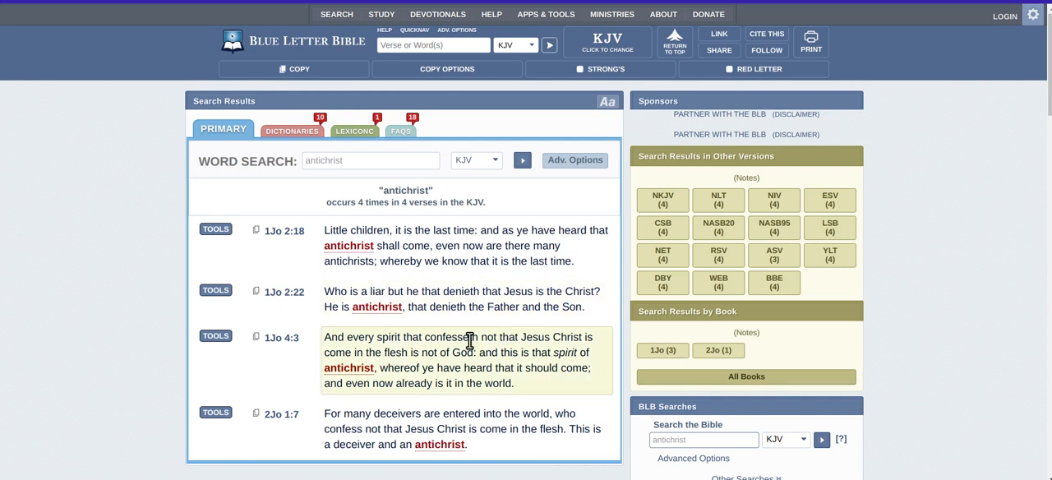
pyautogui.moveTo(395, 355)
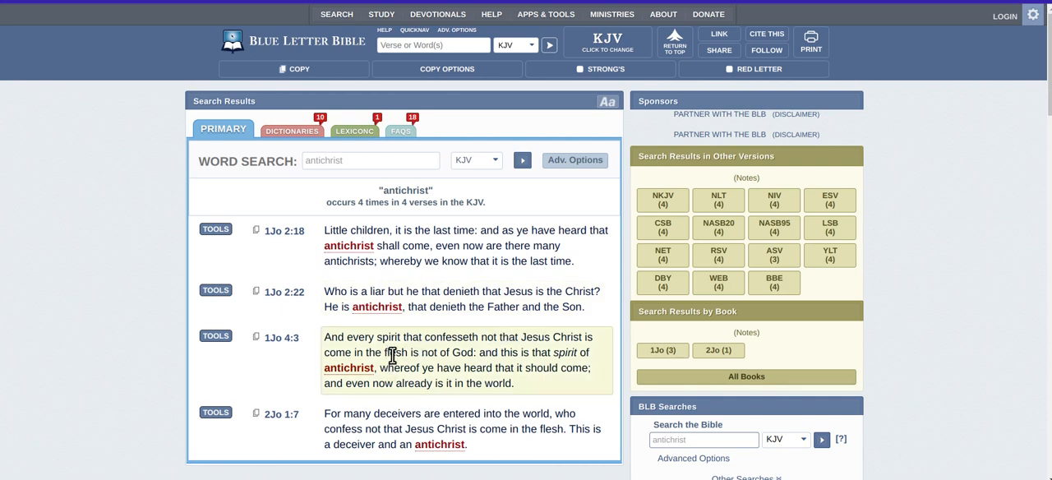
pyautogui.moveTo(415, 360)
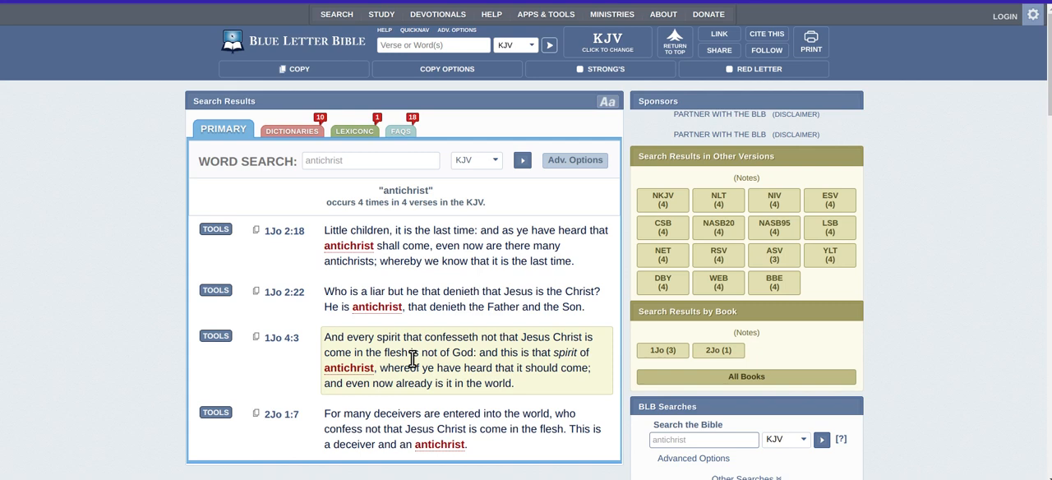
pyautogui.moveTo(426, 369)
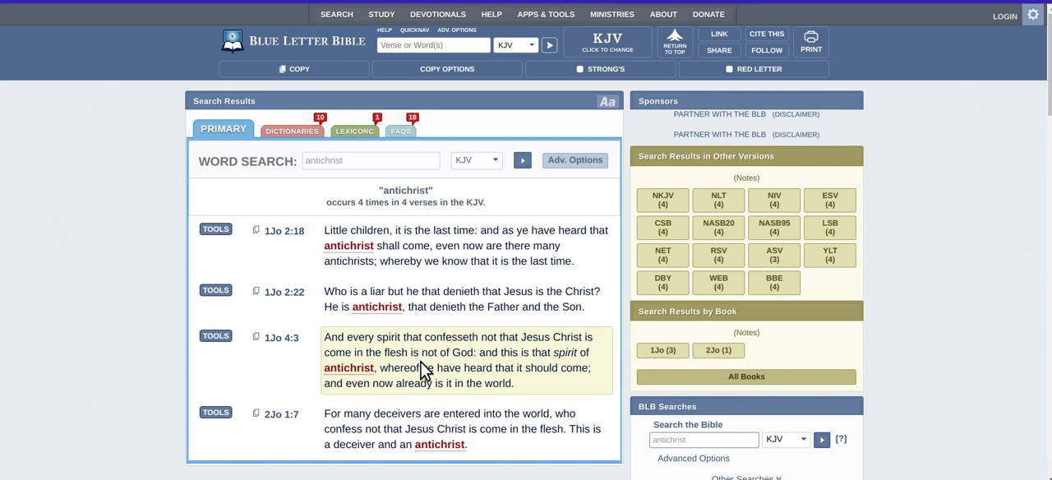
pyautogui.moveTo(431, 368)
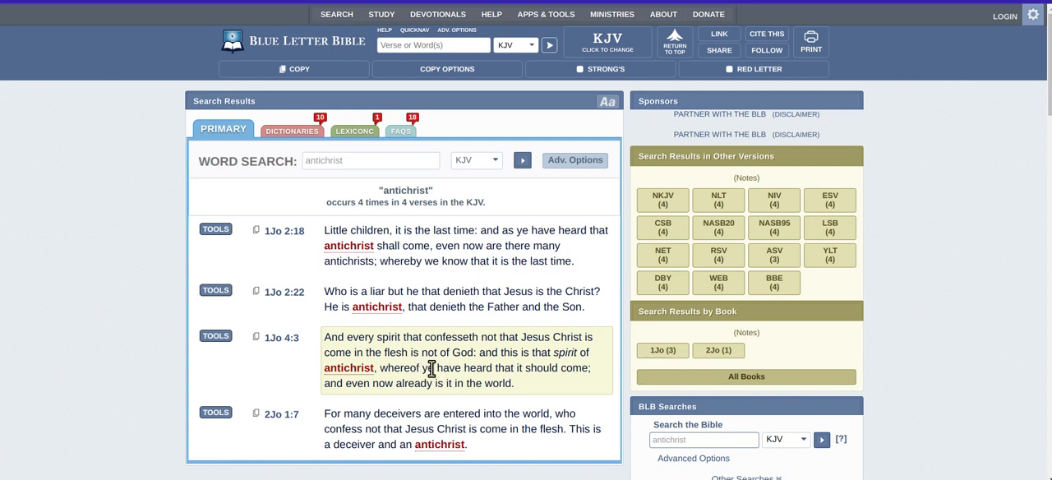
pyautogui.moveTo(408, 392)
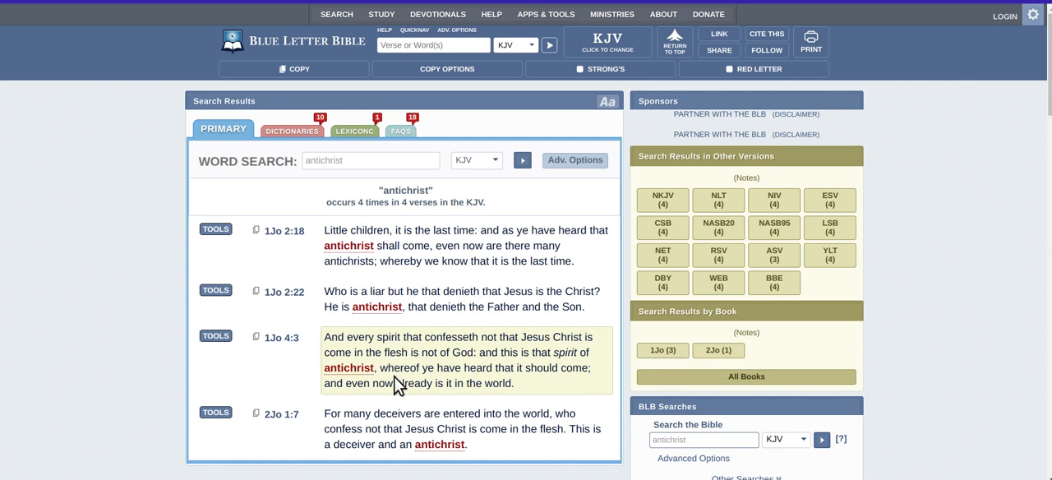
pyautogui.moveTo(379, 369)
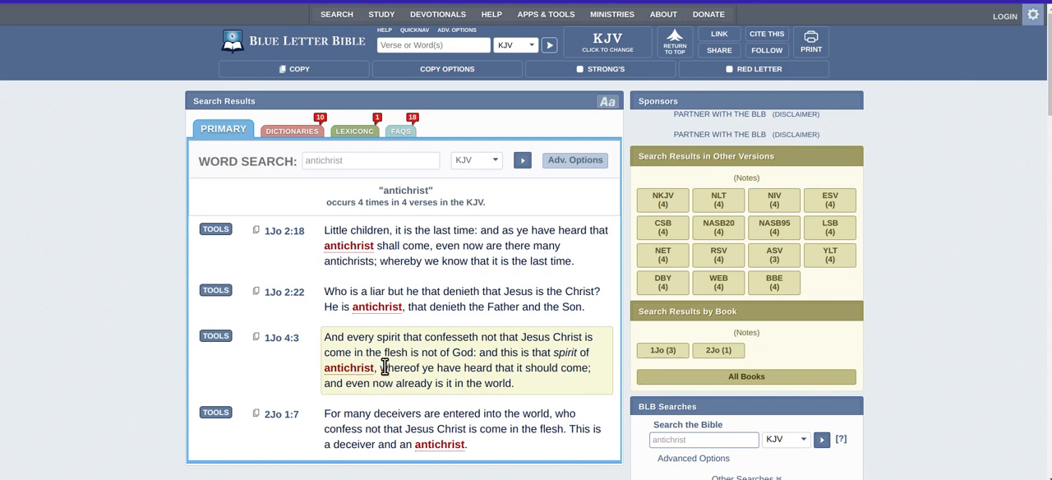
pyautogui.moveTo(454, 368)
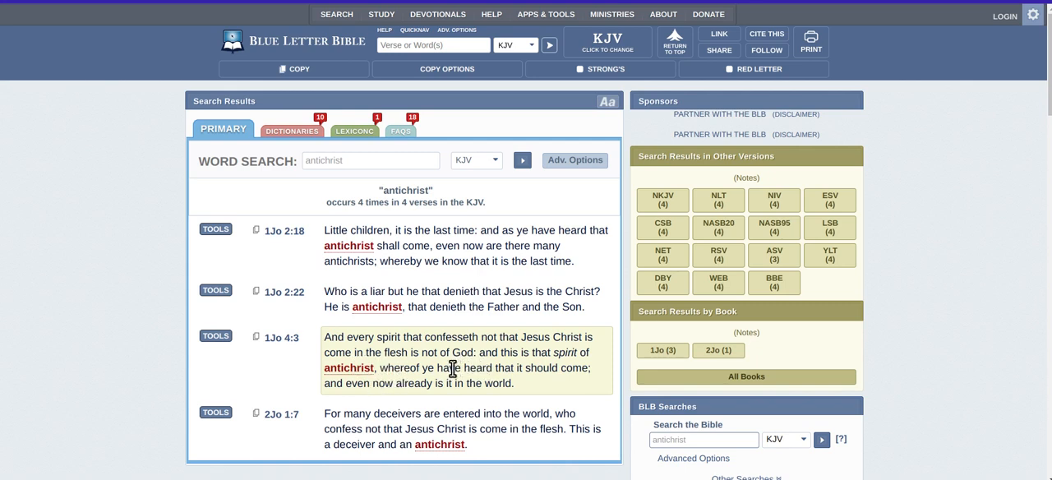
pyautogui.moveTo(500, 365)
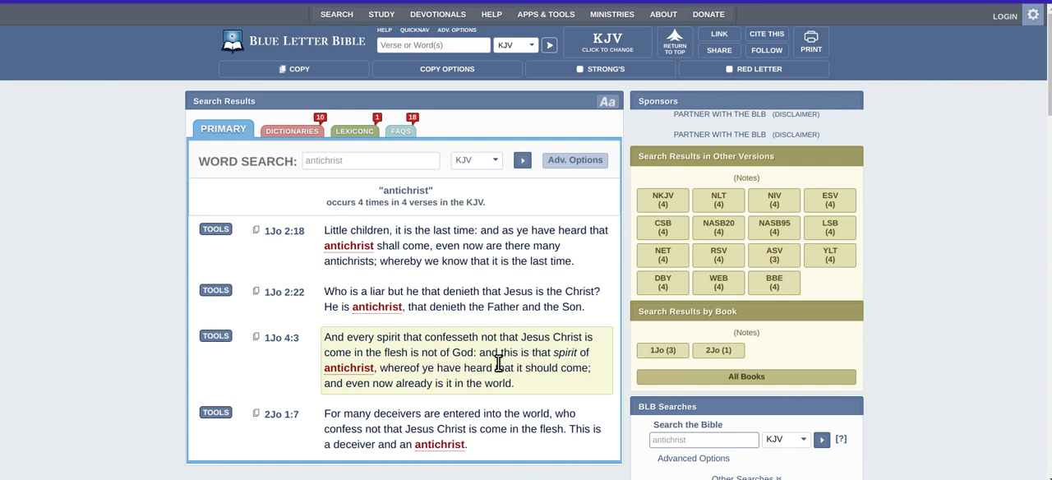
pyautogui.moveTo(578, 368)
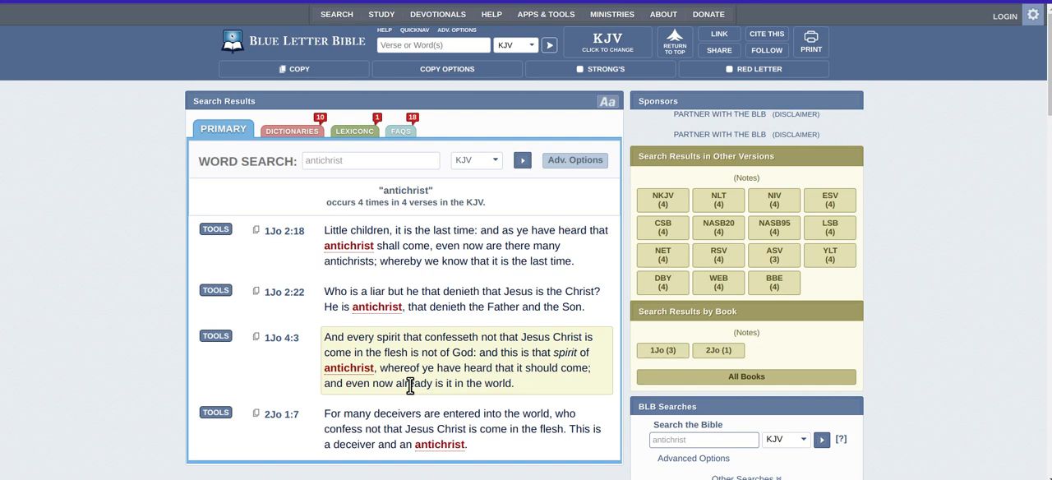
pyautogui.moveTo(487, 385)
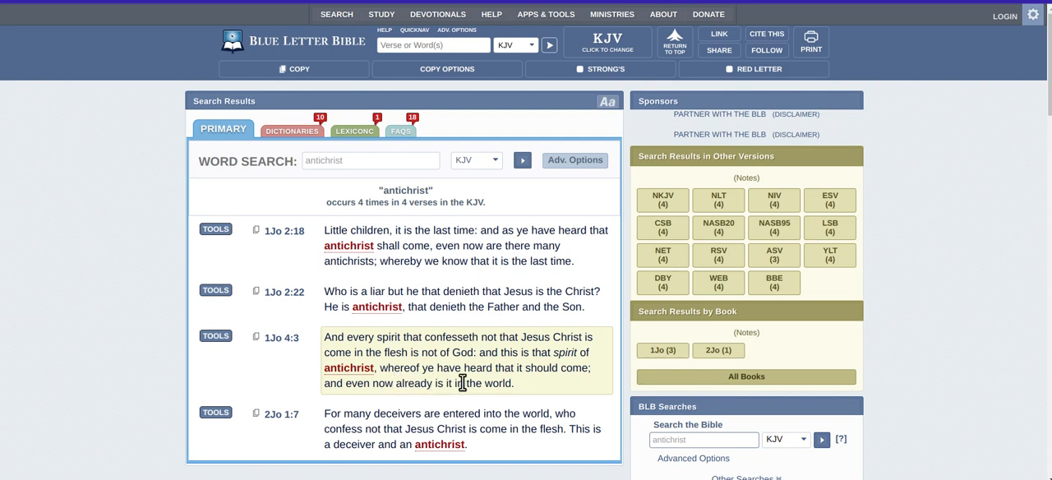
pyautogui.moveTo(383, 388)
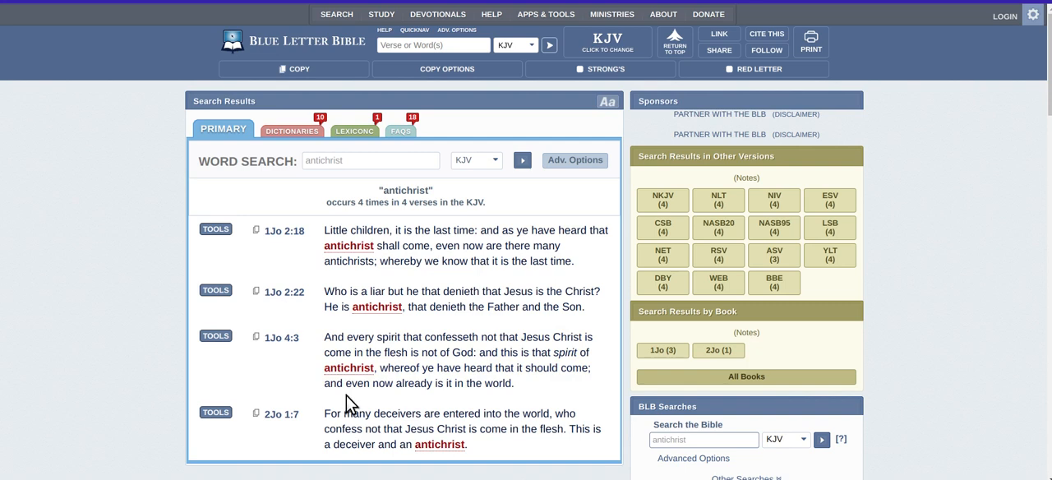
pyautogui.moveTo(513, 411)
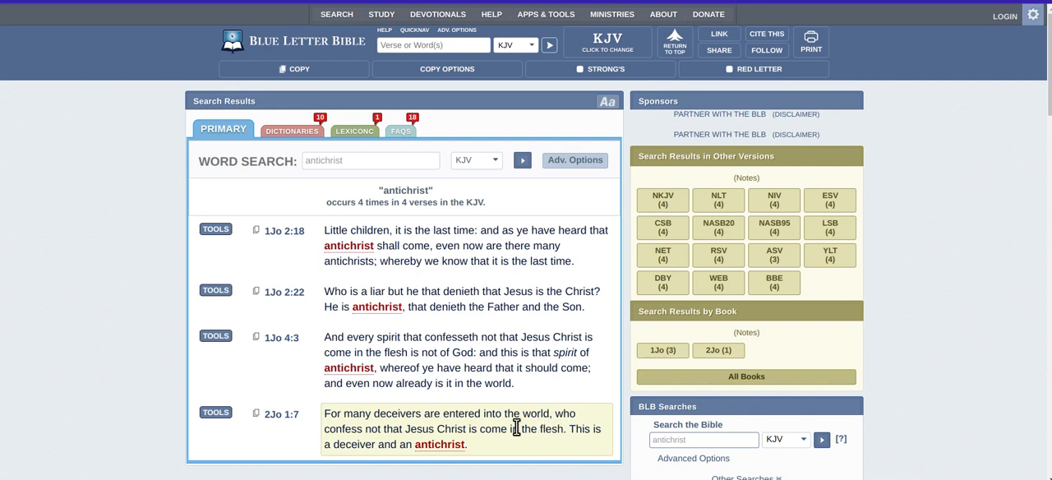
pyautogui.moveTo(527, 439)
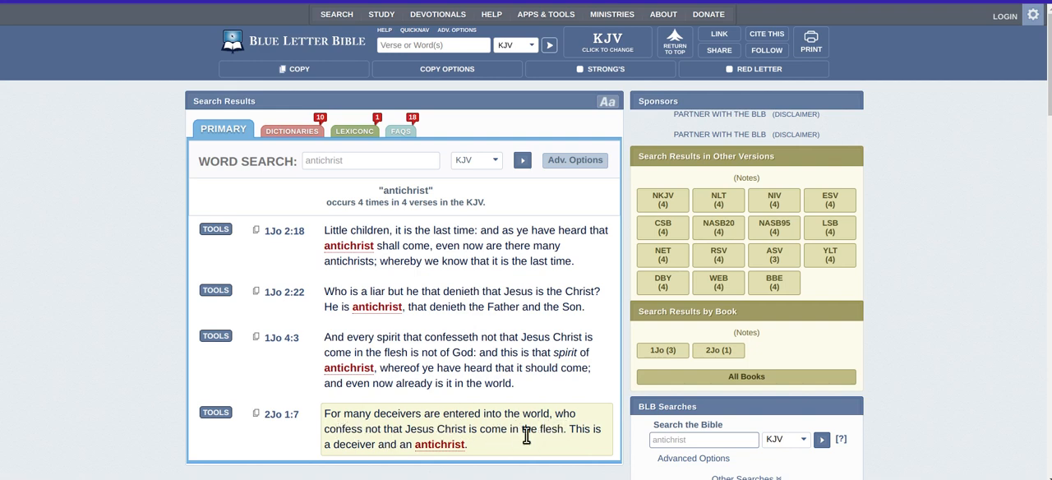
pyautogui.moveTo(544, 451)
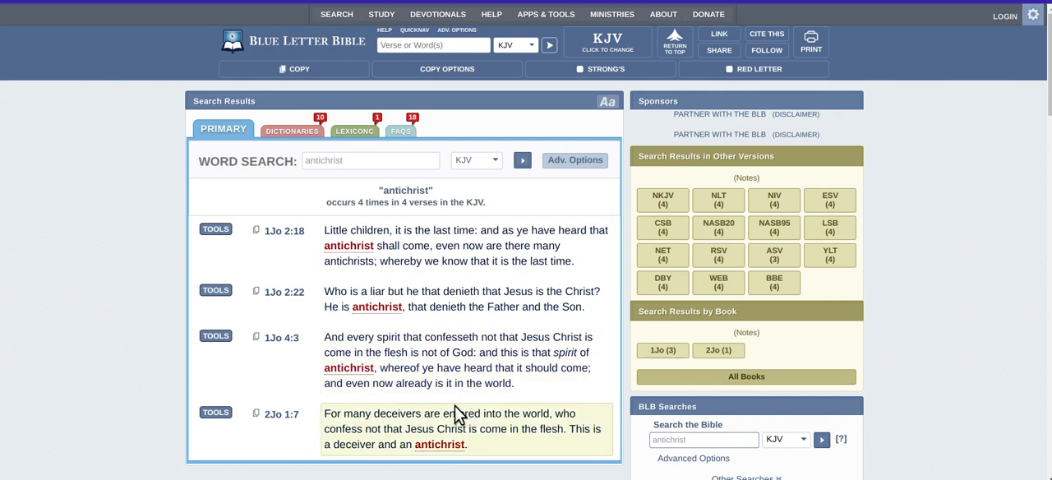
pyautogui.moveTo(484, 371)
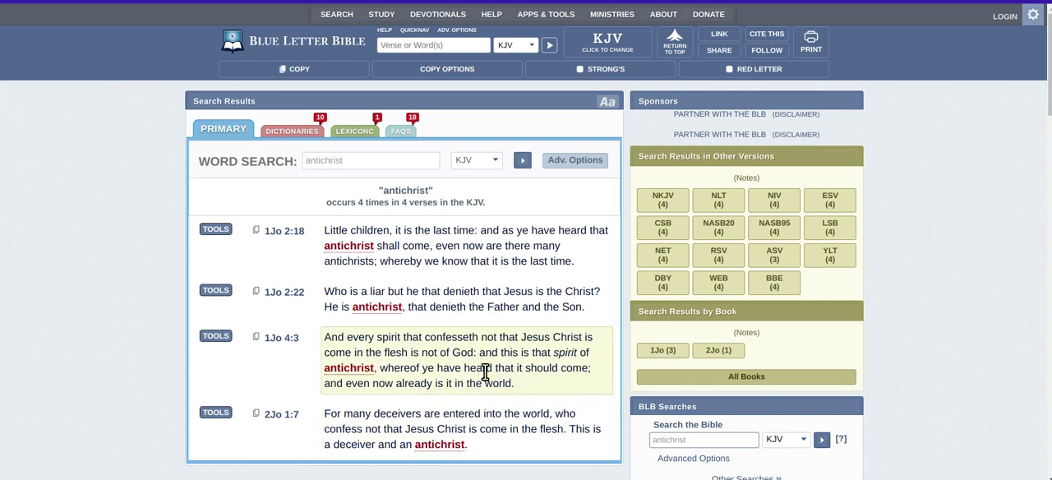
pyautogui.moveTo(513, 308)
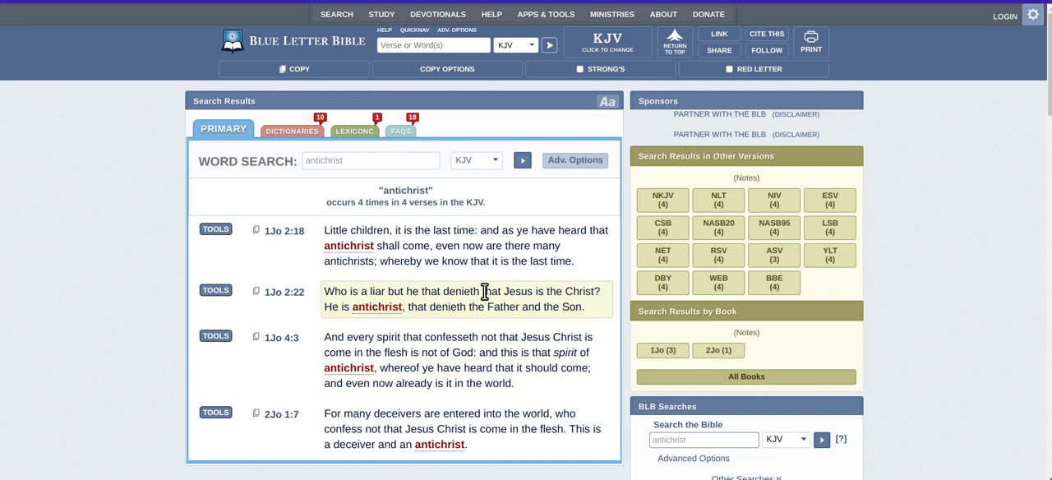
pyautogui.moveTo(488, 322)
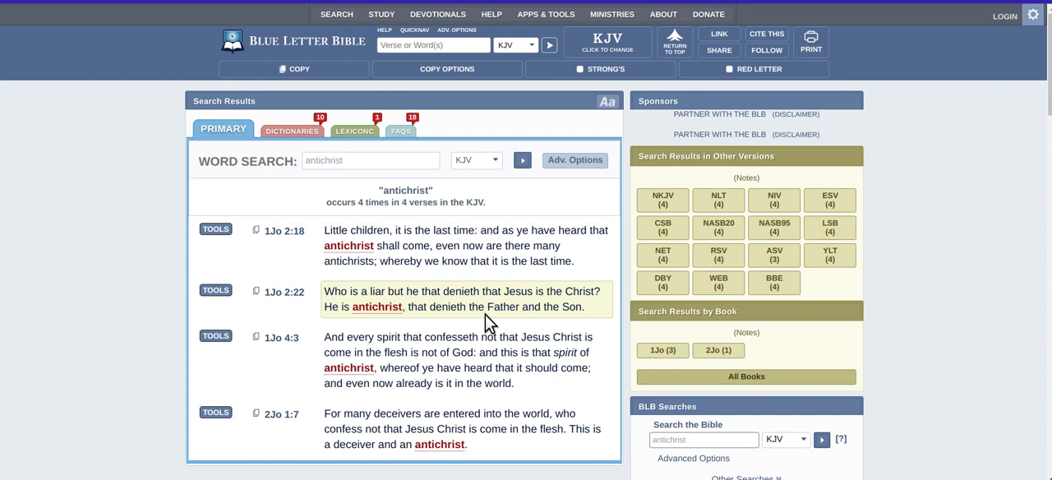
pyautogui.moveTo(357, 375)
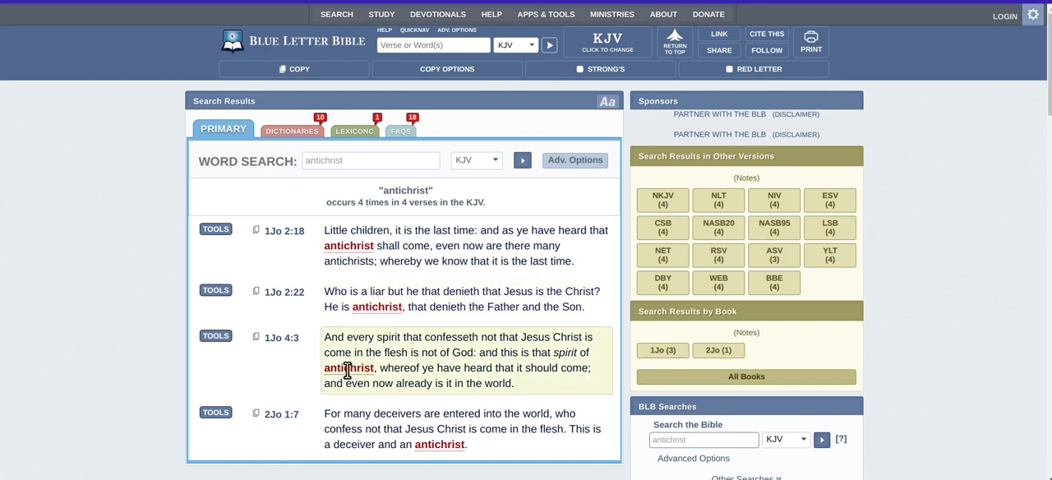
pyautogui.moveTo(447, 272)
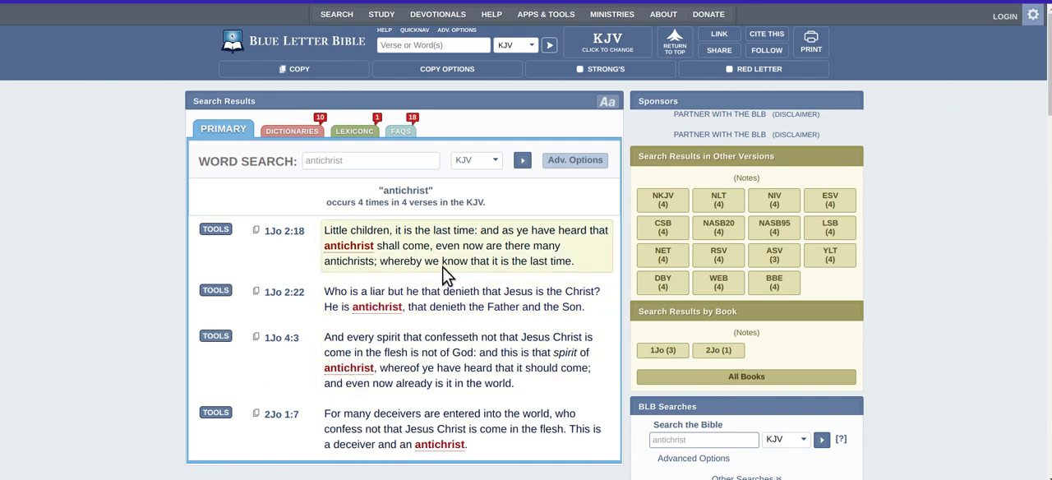
pyautogui.moveTo(526, 404)
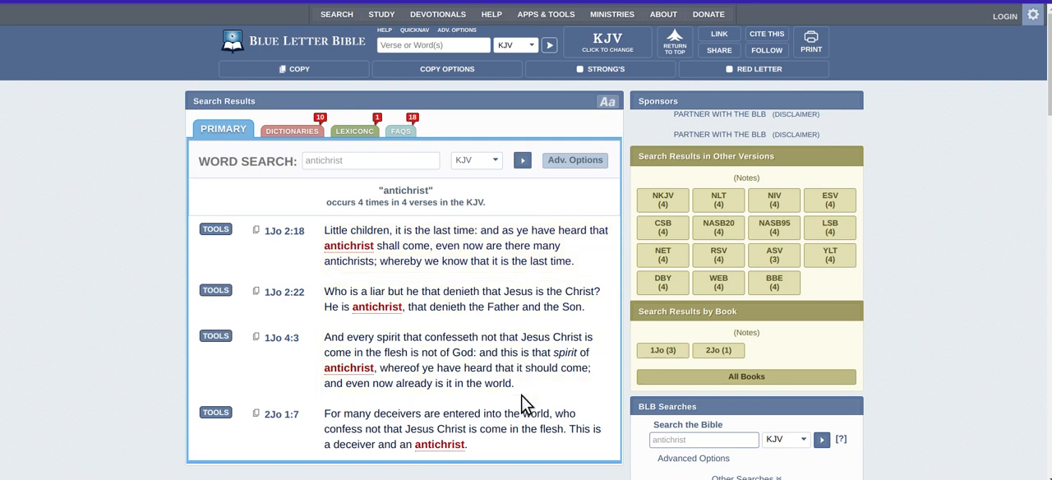
pyautogui.moveTo(522, 366)
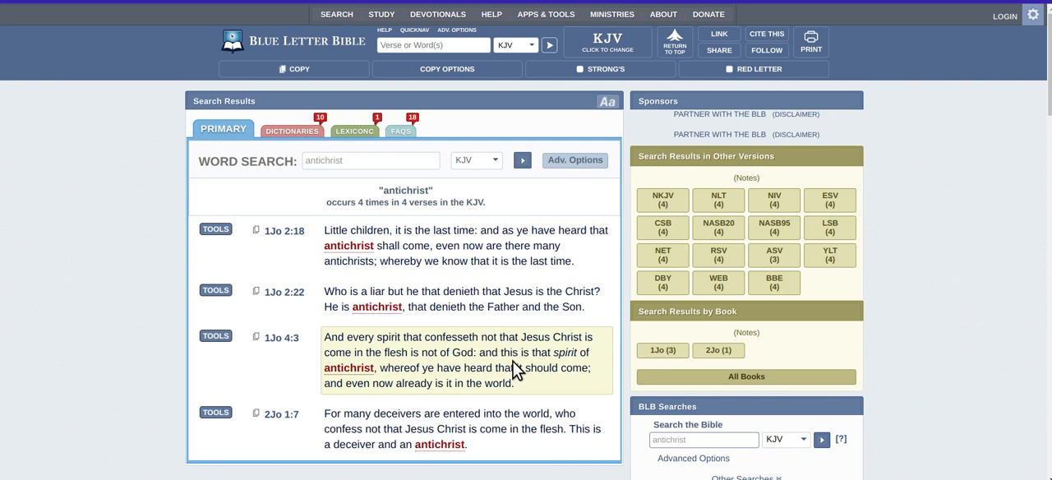
pyautogui.moveTo(427, 334)
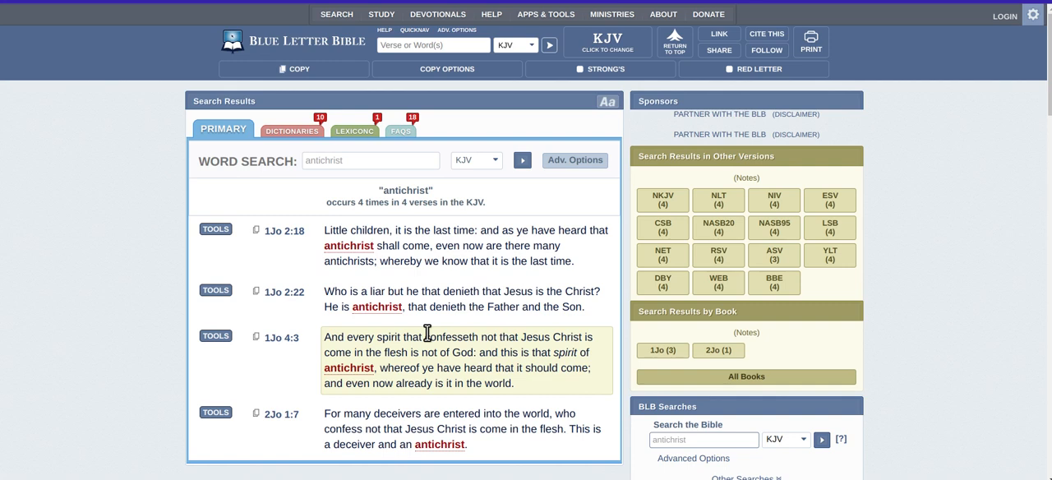
pyautogui.moveTo(431, 308)
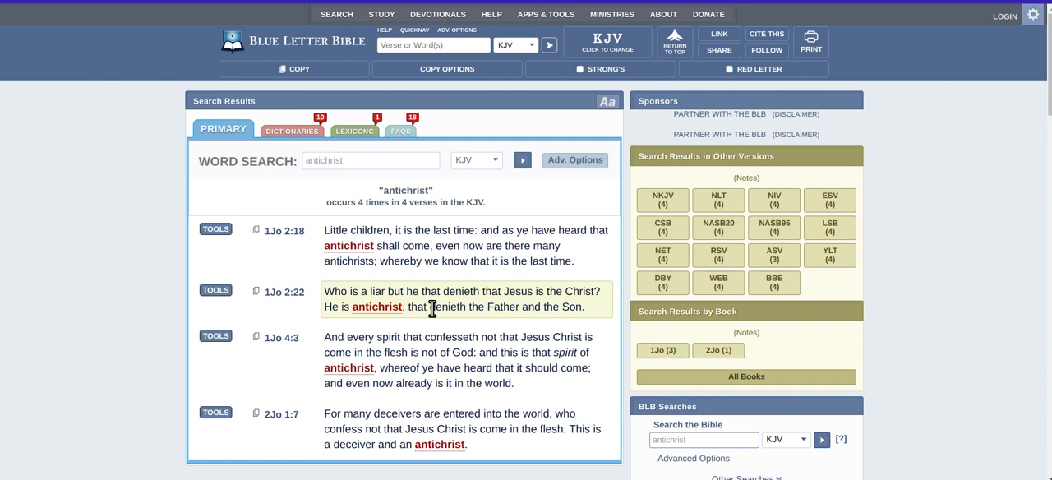
pyautogui.moveTo(459, 301)
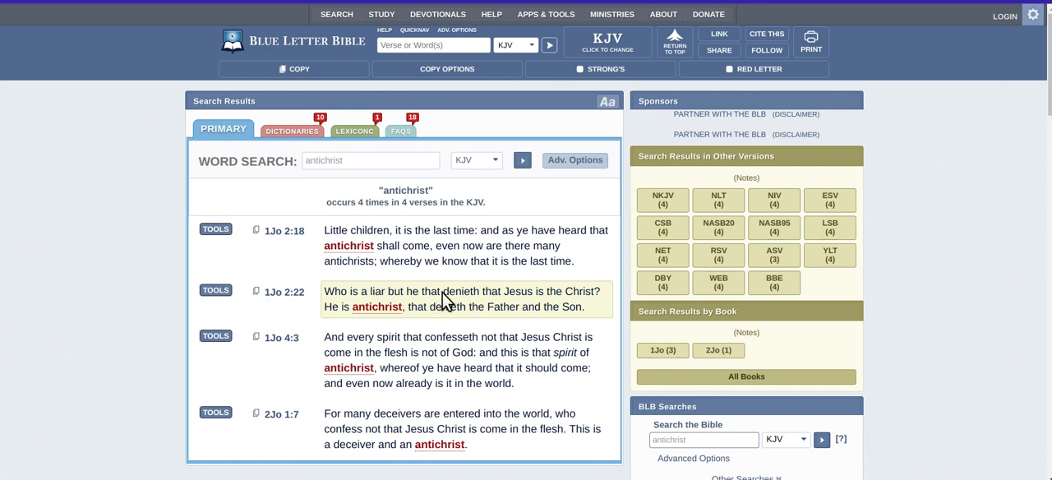
pyautogui.moveTo(451, 283)
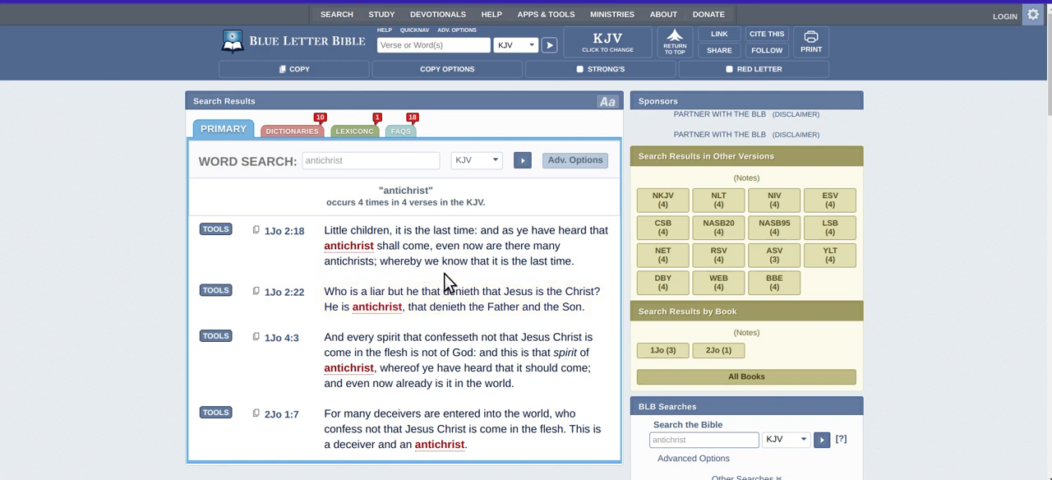